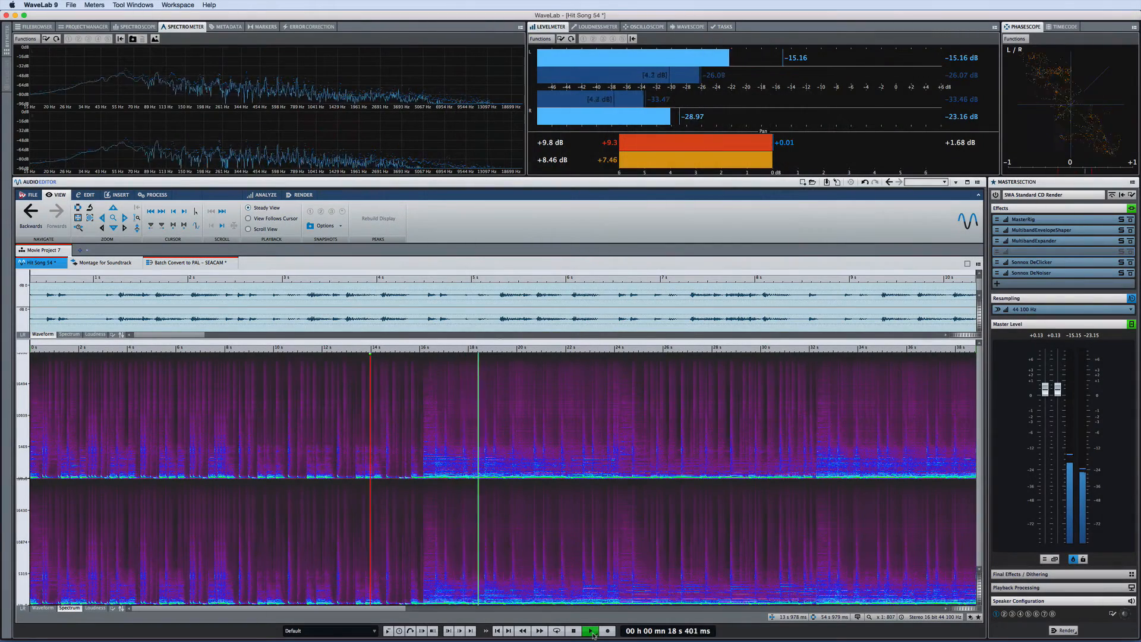
Switch to the Montage for Soundtrack tab and back to the Hit Song 54 audio file.
{"action": "left_click", "coordinate": [104, 263]}
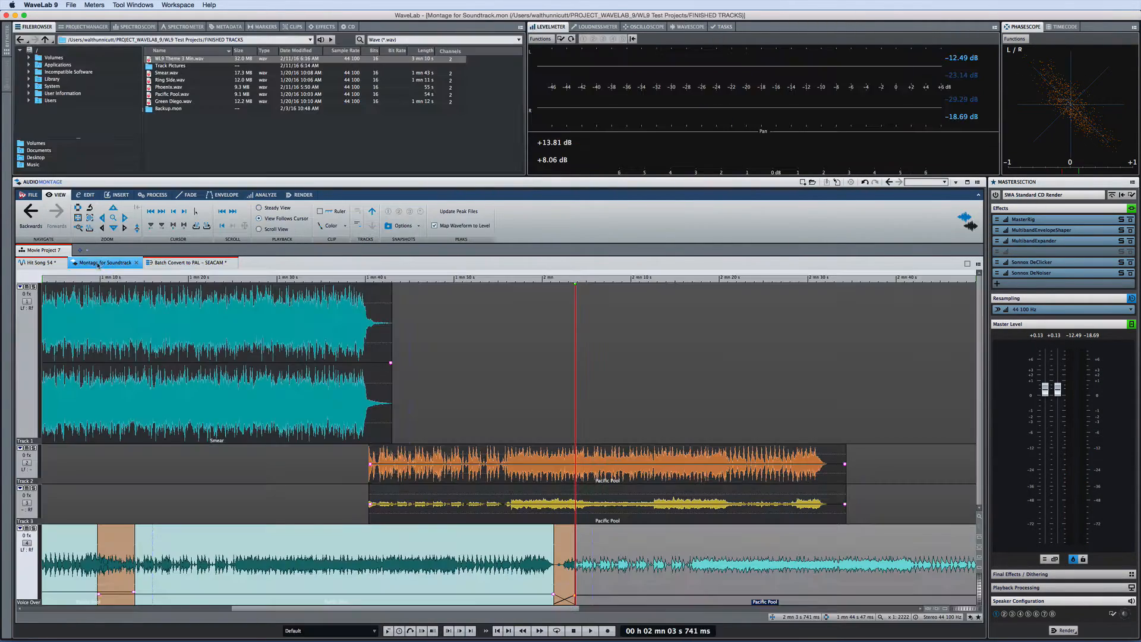
{"action": "left_click", "coordinate": [40, 262]}
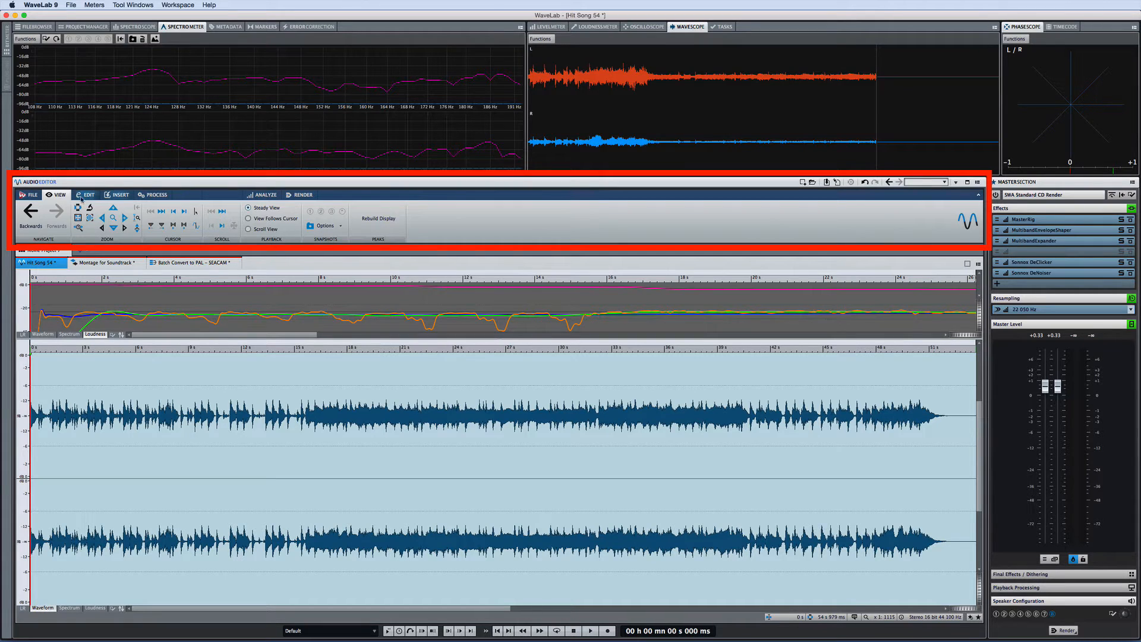
Show the Insert marker options, then the Process functions (gain, fades, time stretching) for Hit Song 54.
{"action": "left_click", "coordinate": [119, 194]}
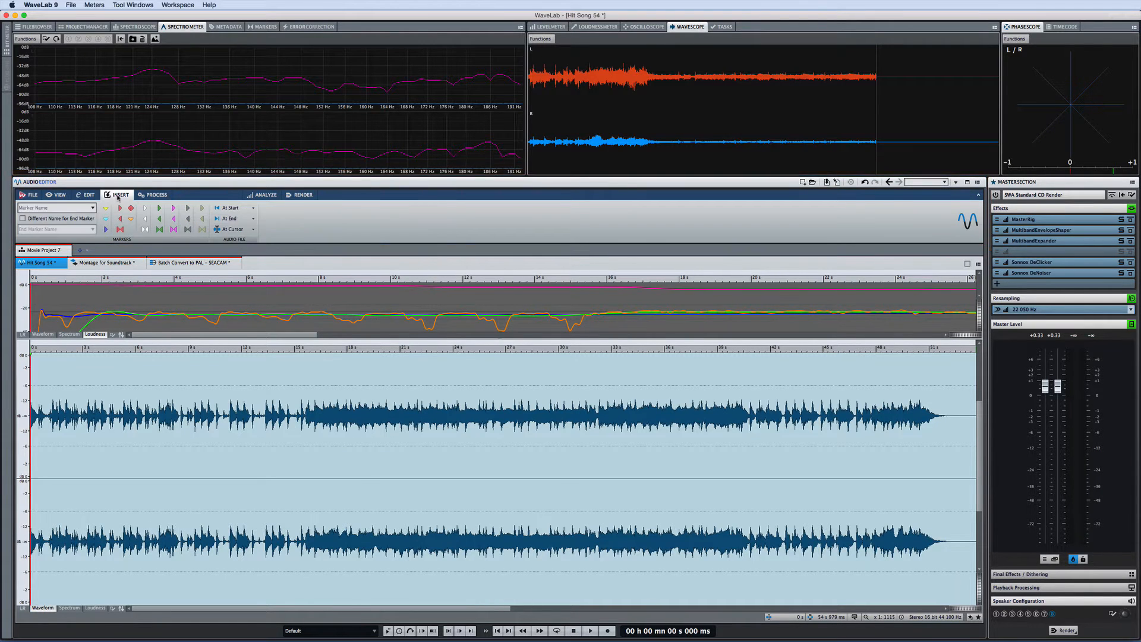
{"action": "left_click", "coordinate": [154, 195]}
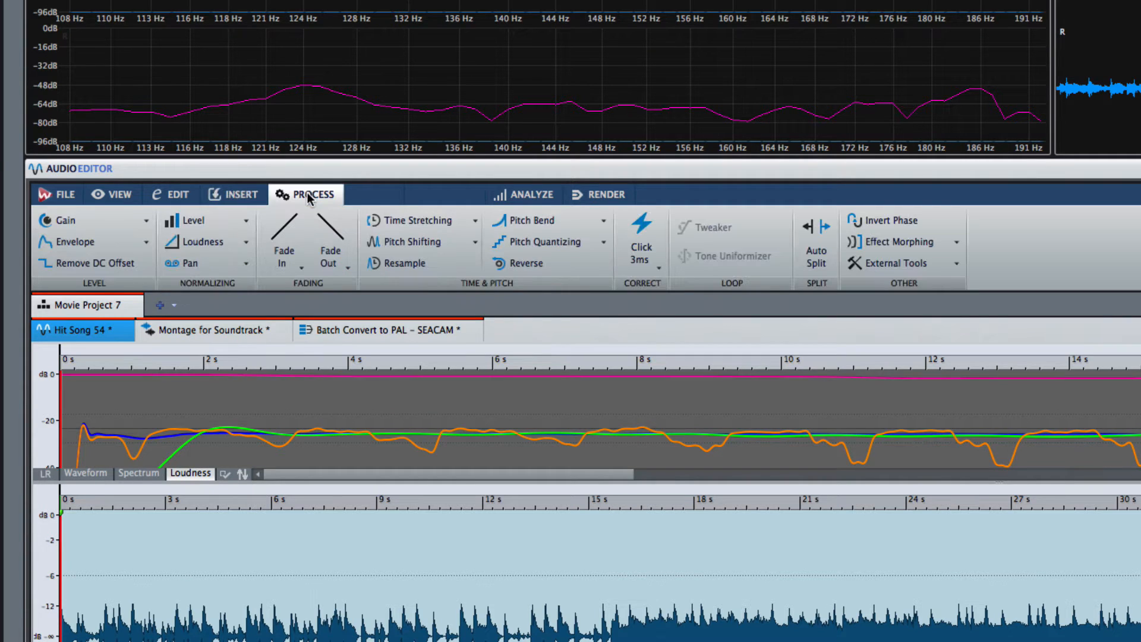
{"action": "mouse_move", "coordinate": [368, 198]}
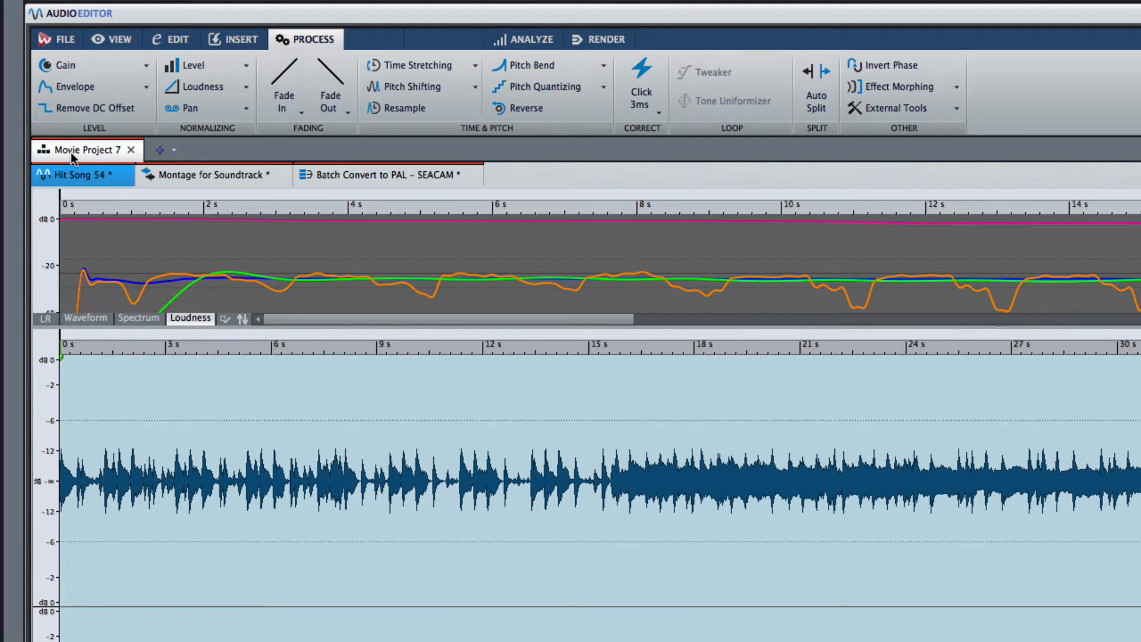
Visit Montage for Soundtrack and Batch Convert to PAL - SEACAM, then show File Group 2 with WL Theme 2, Phoenix and Green Diego.
{"action": "left_click", "coordinate": [80, 175]}
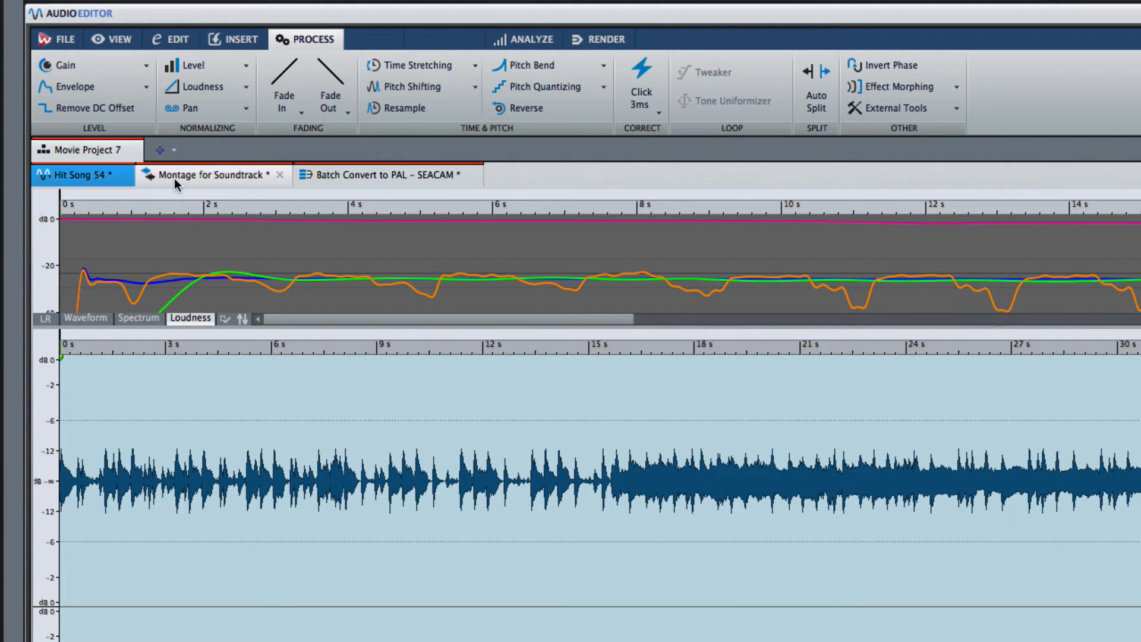
{"action": "left_click", "coordinate": [211, 174]}
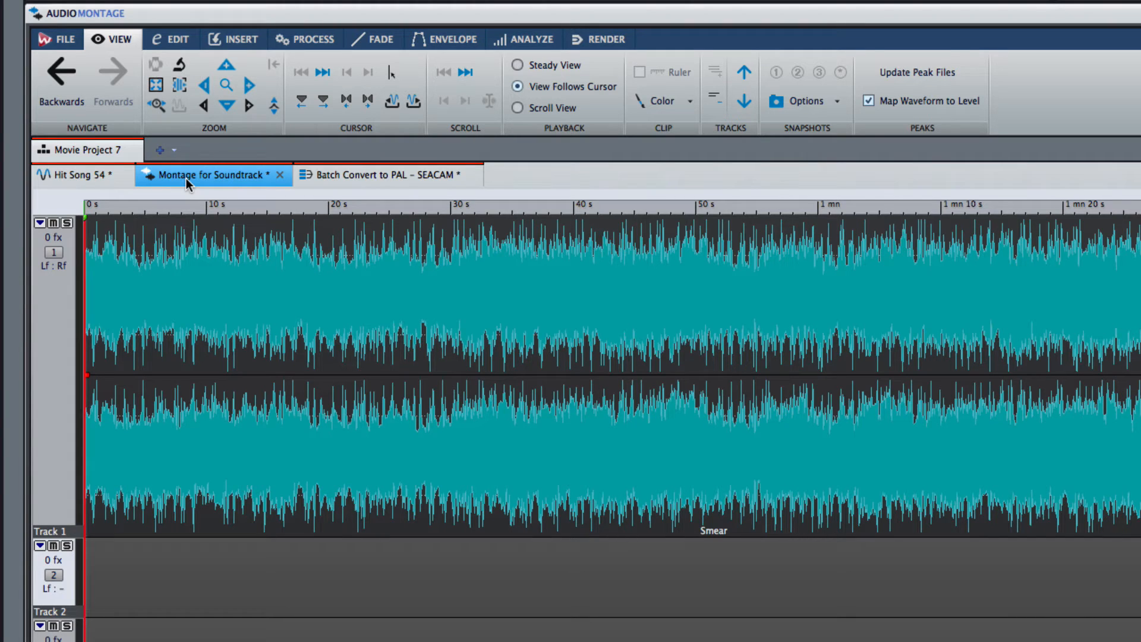
{"action": "mouse_move", "coordinate": [337, 184]}
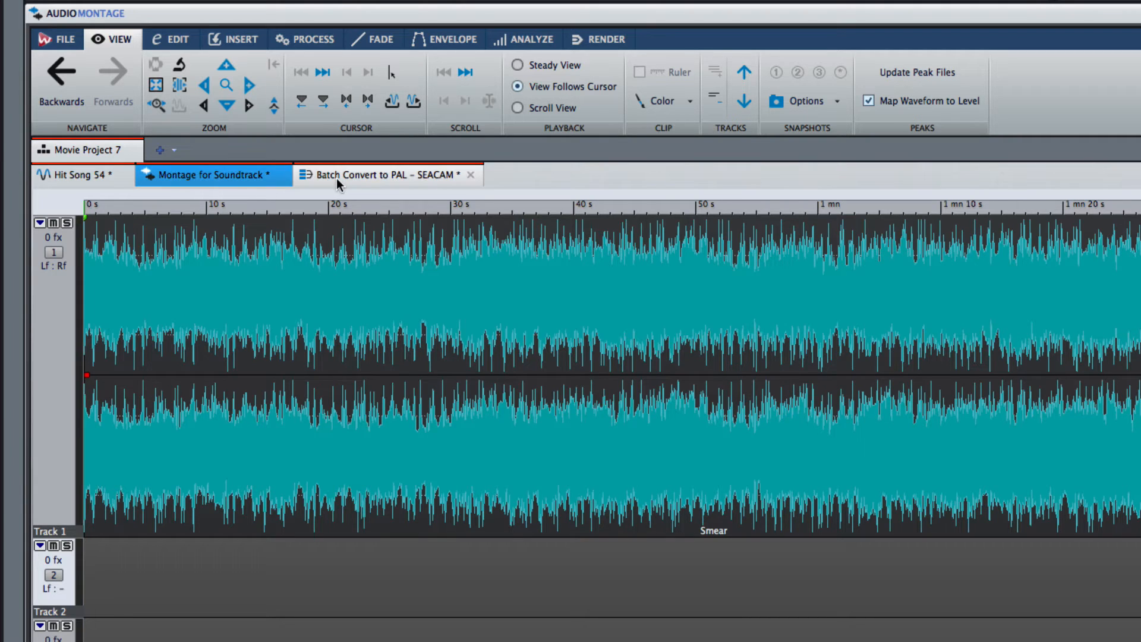
{"action": "left_click", "coordinate": [379, 174]}
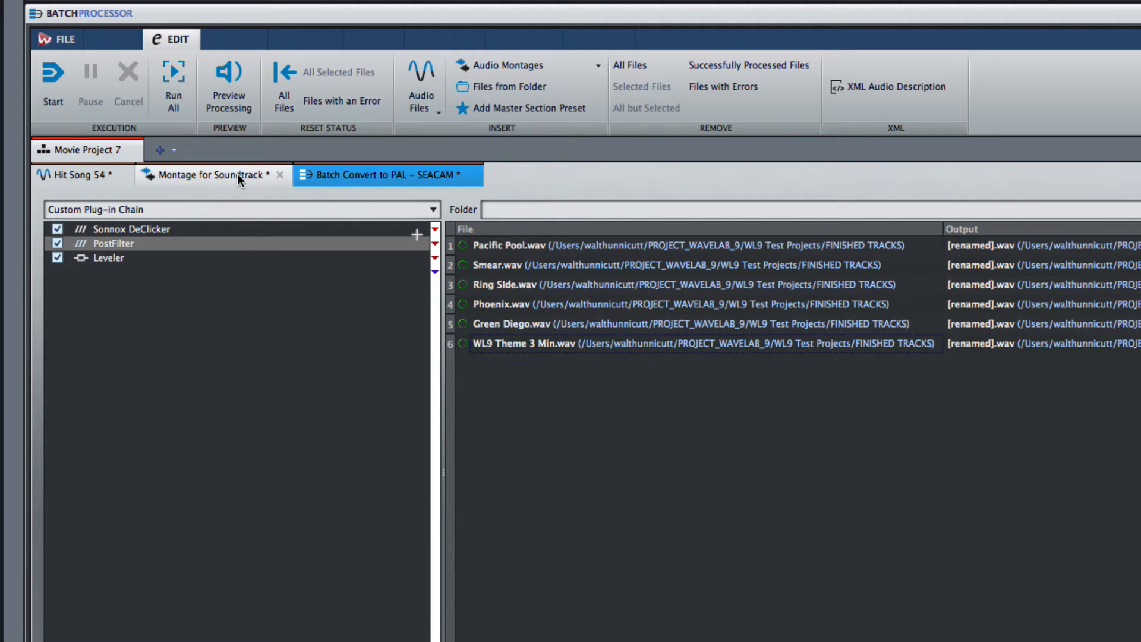
{"action": "left_click", "coordinate": [211, 174]}
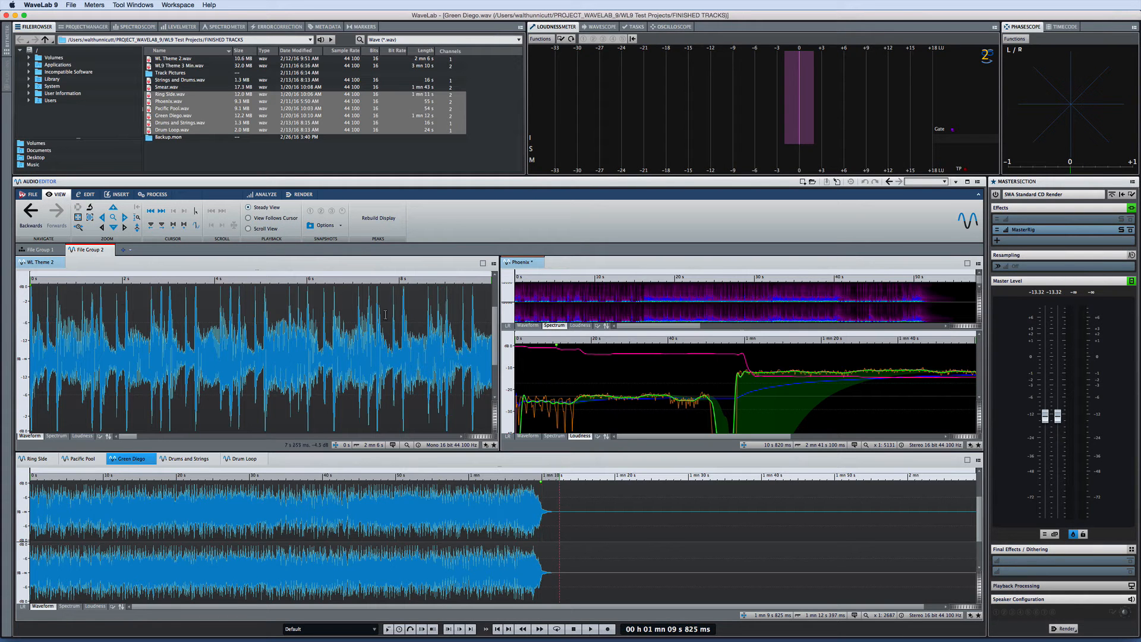
Make Phoenix the active editor, then display the Montage for Soundtrack montage with its Metadata window.
{"action": "left_click", "coordinate": [522, 262]}
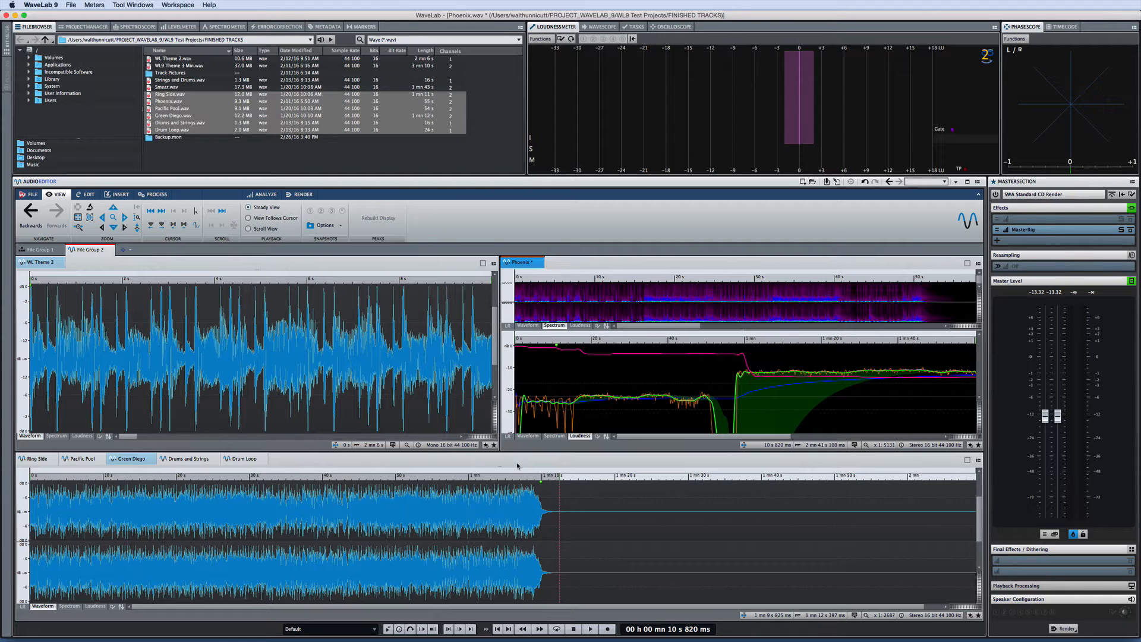
{"action": "left_click", "coordinate": [131, 458]}
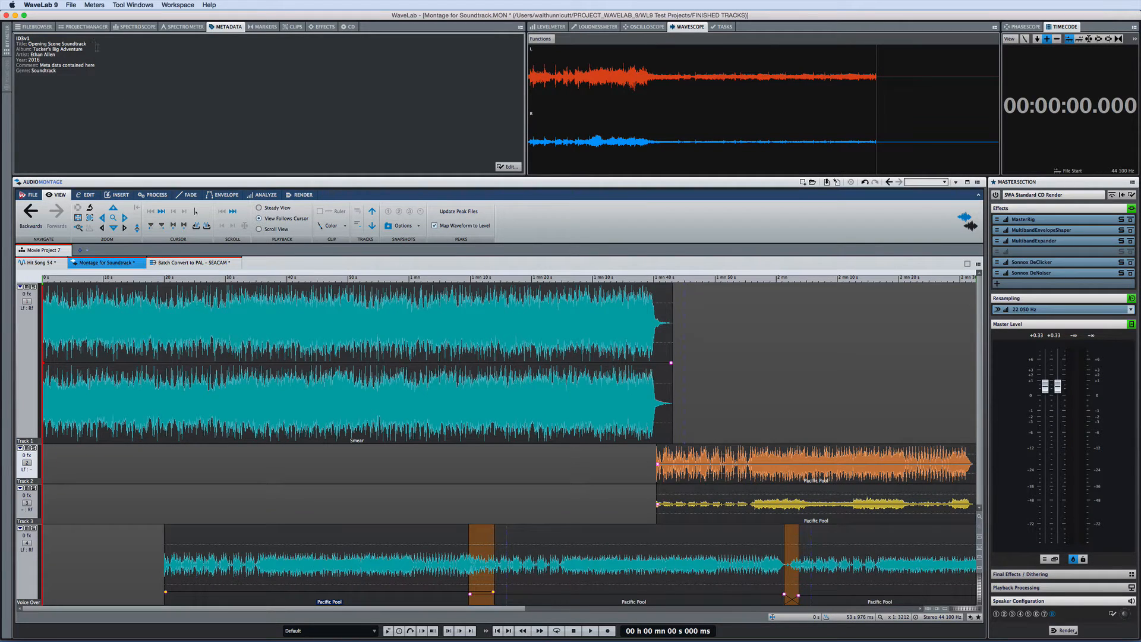
Show the Project Manager file list and visit the Montage for Soundtrack and Batch Convert tabs.
{"action": "left_click", "coordinate": [84, 26]}
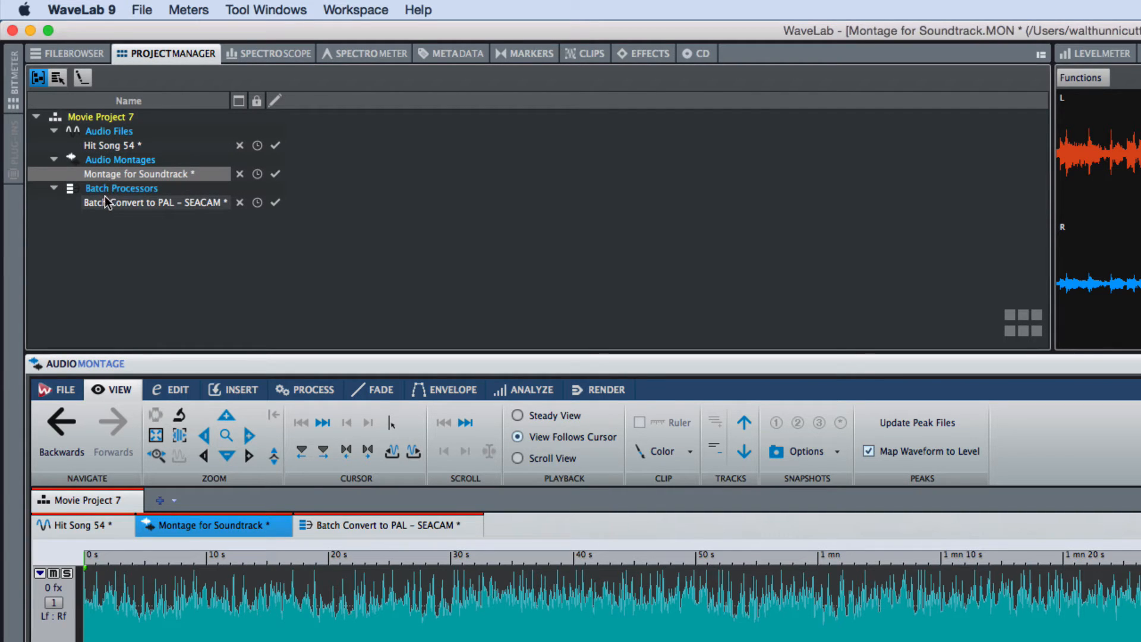
{"action": "mouse_move", "coordinate": [97, 221]}
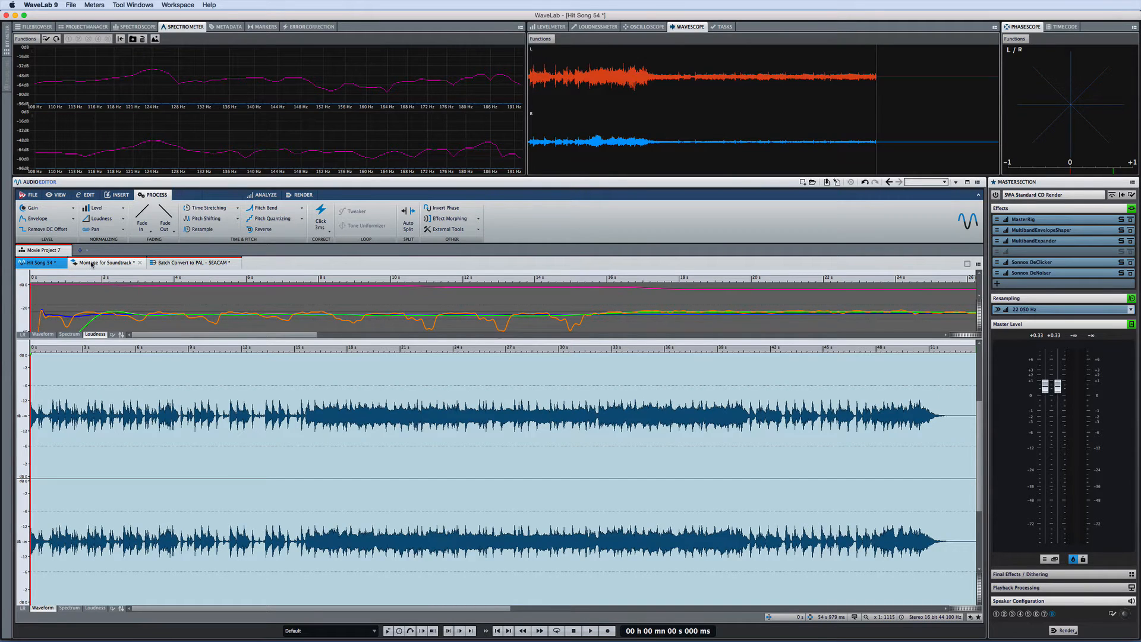
{"action": "left_click", "coordinate": [104, 262]}
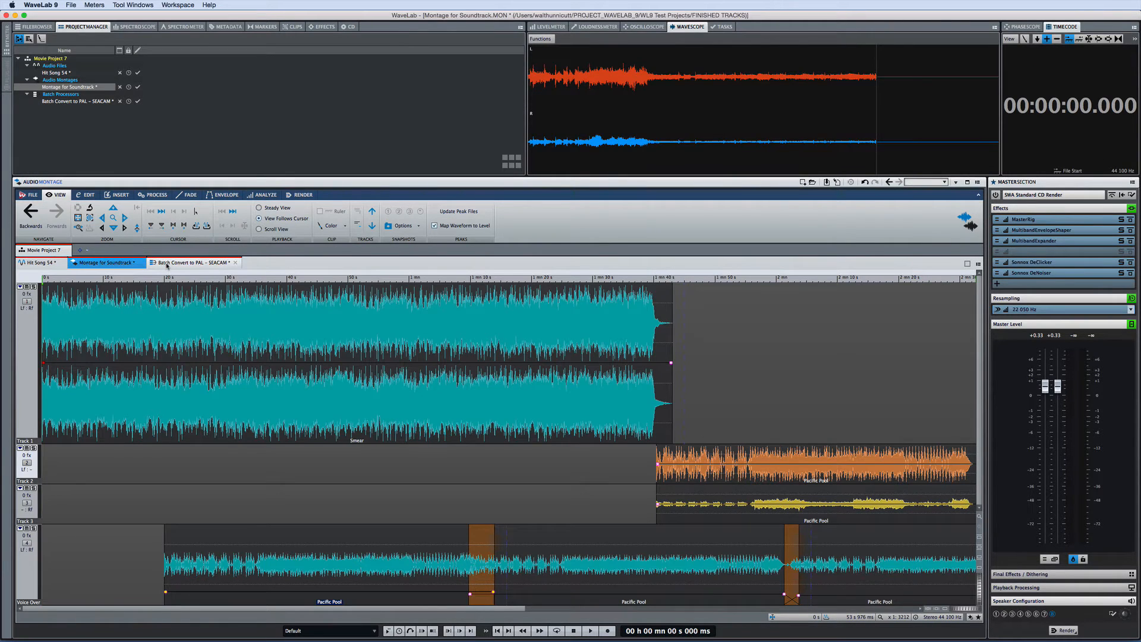
{"action": "left_click", "coordinate": [191, 263]}
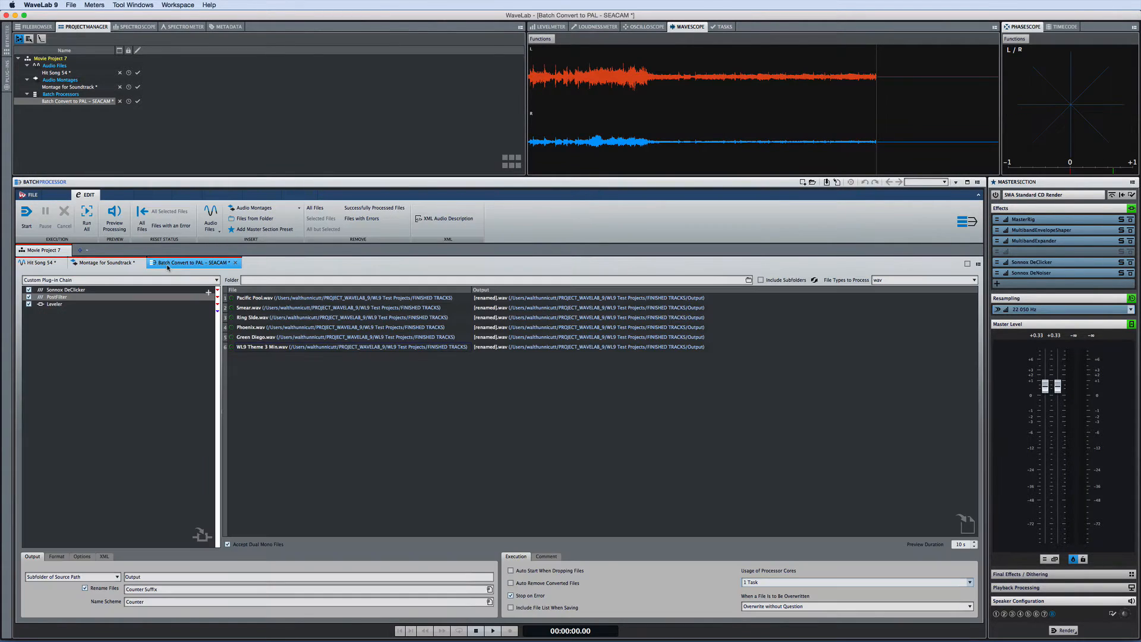
Return to Montage for Soundtrack, show its Edit functions, then switch to another file tab.
{"action": "left_click", "coordinate": [106, 262]}
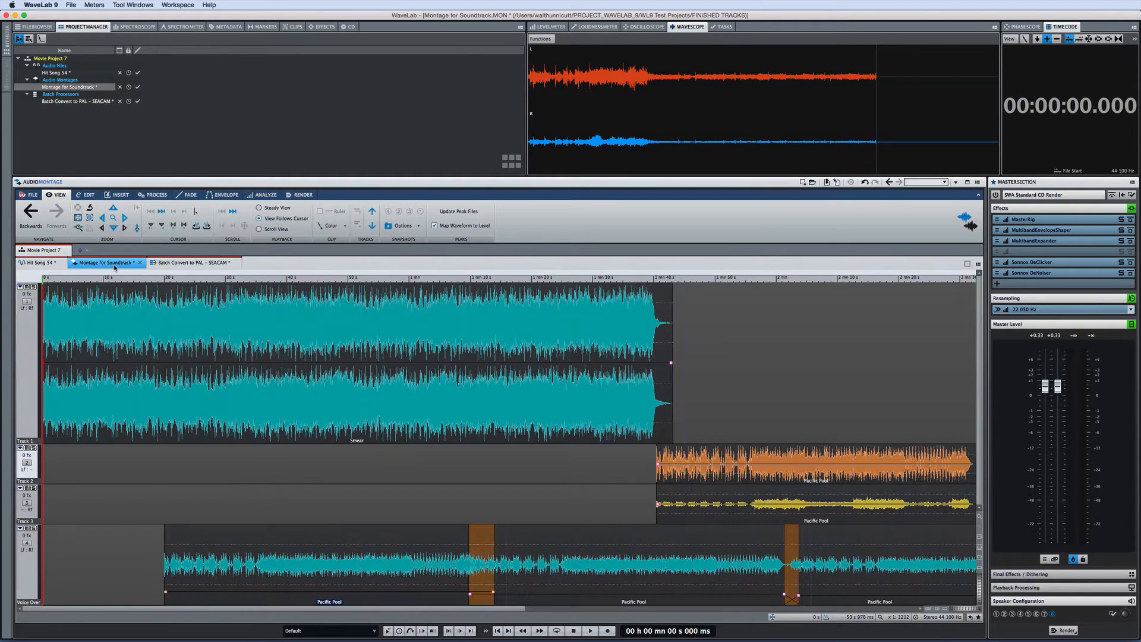
{"action": "left_click", "coordinate": [89, 195]}
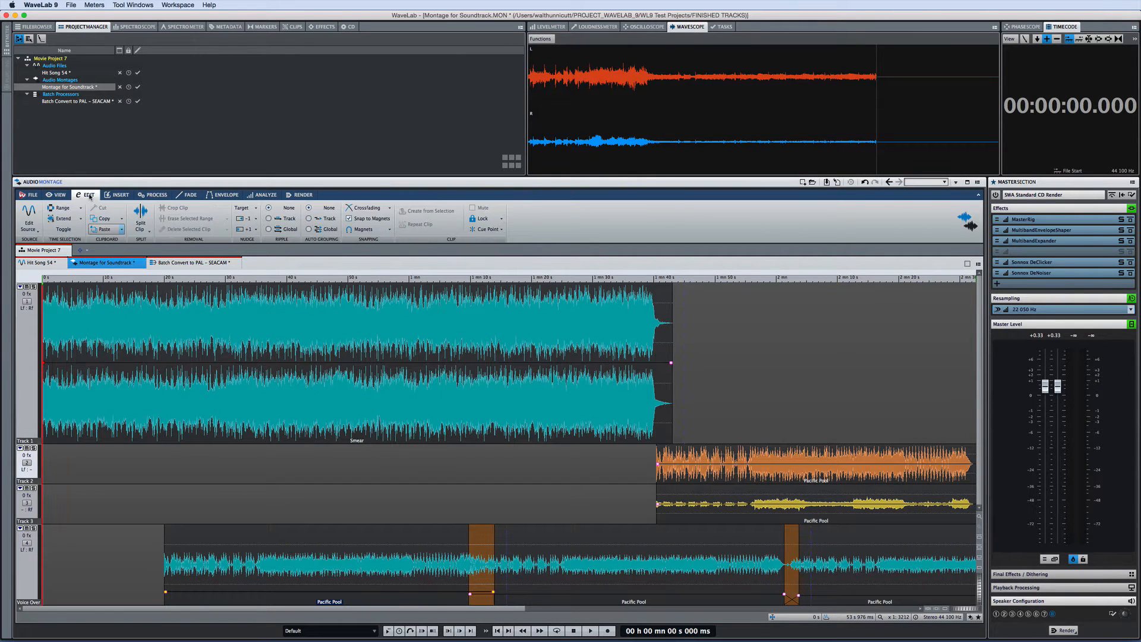
{"action": "left_click", "coordinate": [36, 262]}
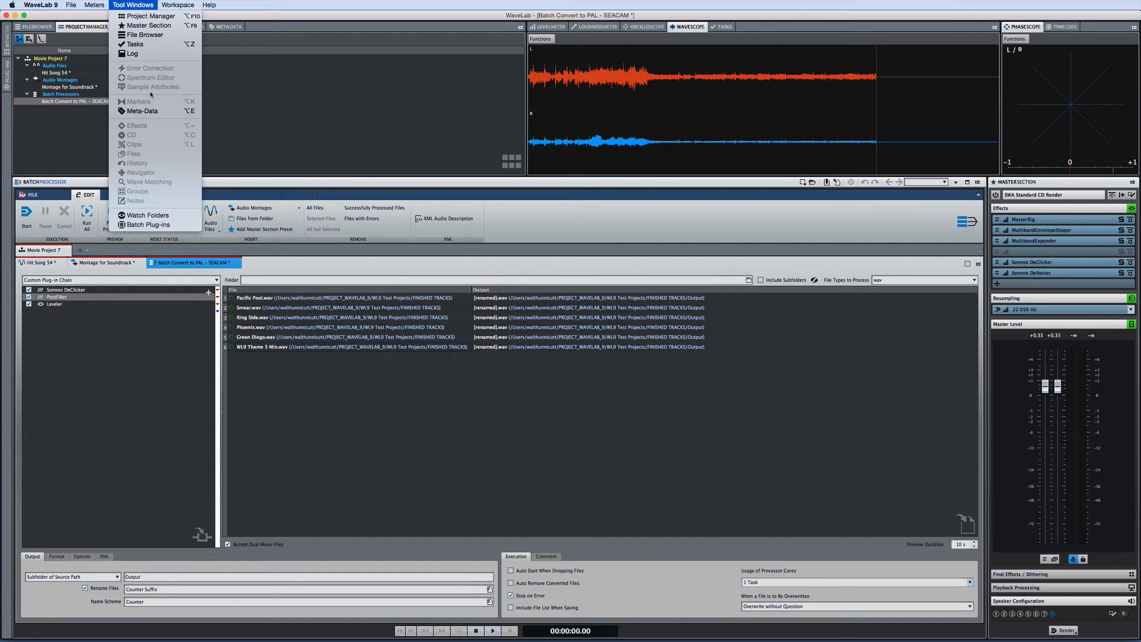
{"action": "mouse_move", "coordinate": [214, 89]}
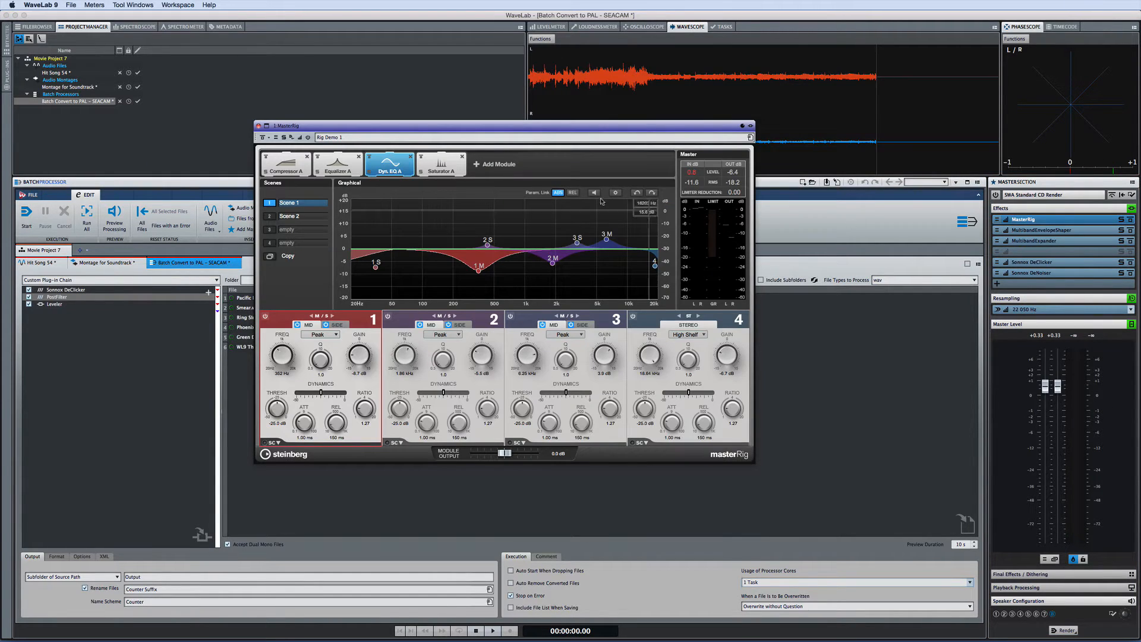
Switch MasterRig to its Equalizer A module, then another module tab.
{"action": "left_click", "coordinate": [337, 165]}
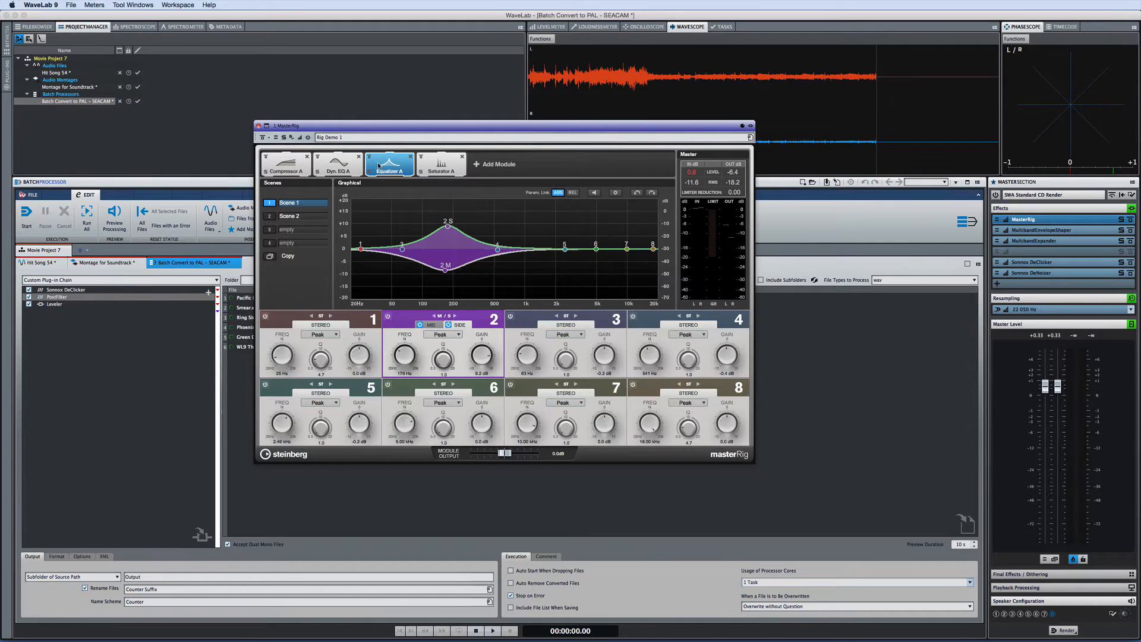
{"action": "left_click", "coordinate": [440, 164]}
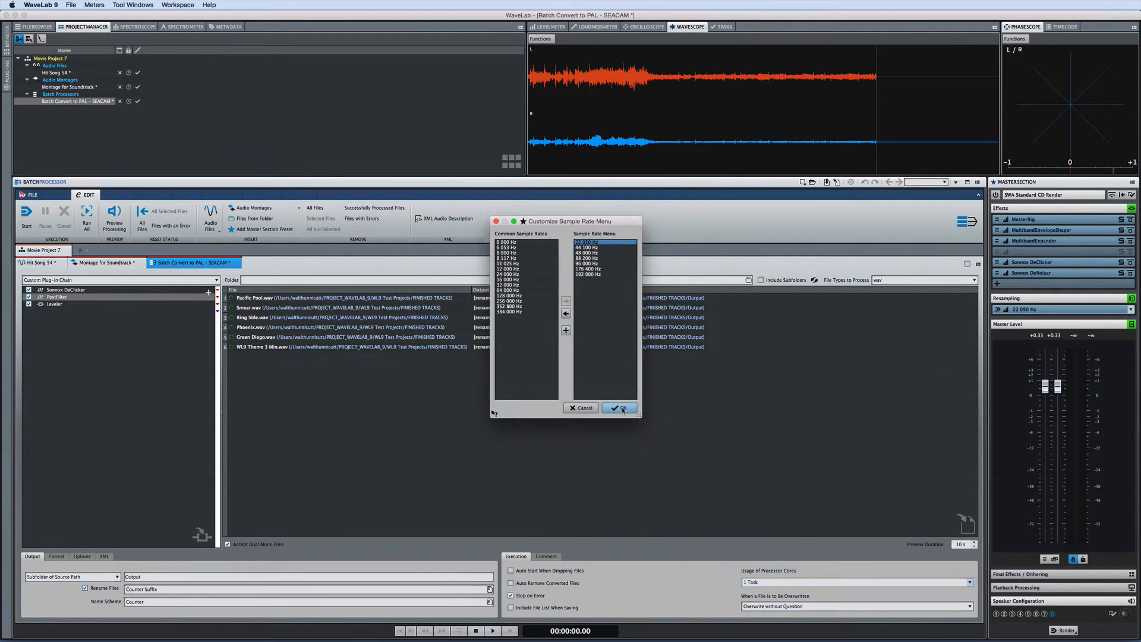
Confirm the Customize Sample Rate Menu dialog and return to the Montage for Soundtrack tab.
{"action": "left_click", "coordinate": [619, 408]}
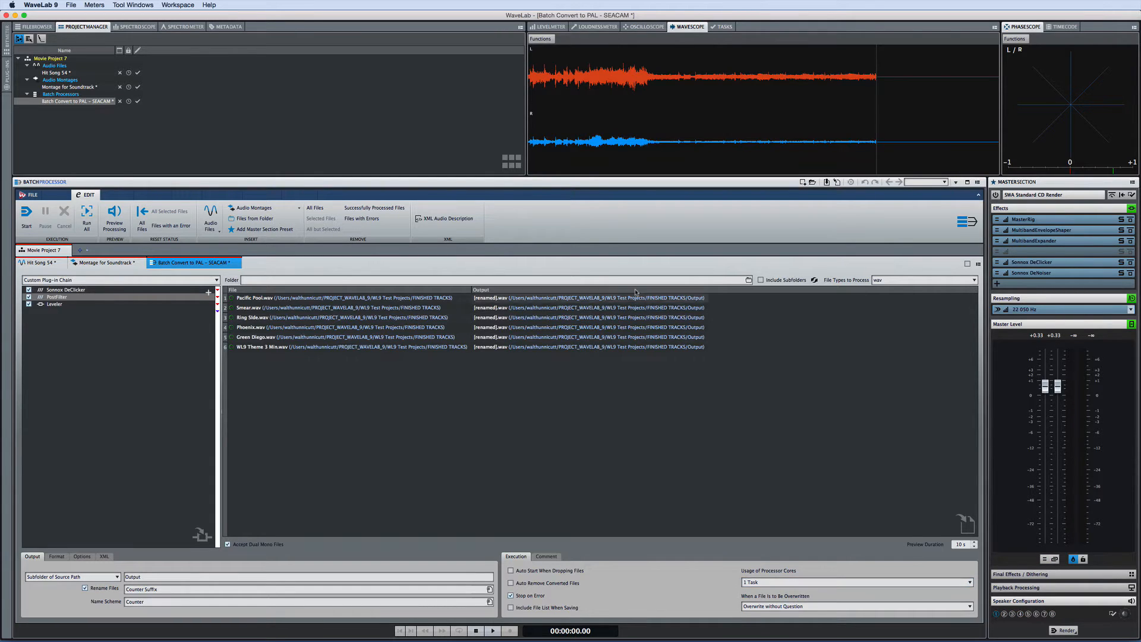
{"action": "left_click", "coordinate": [109, 262]}
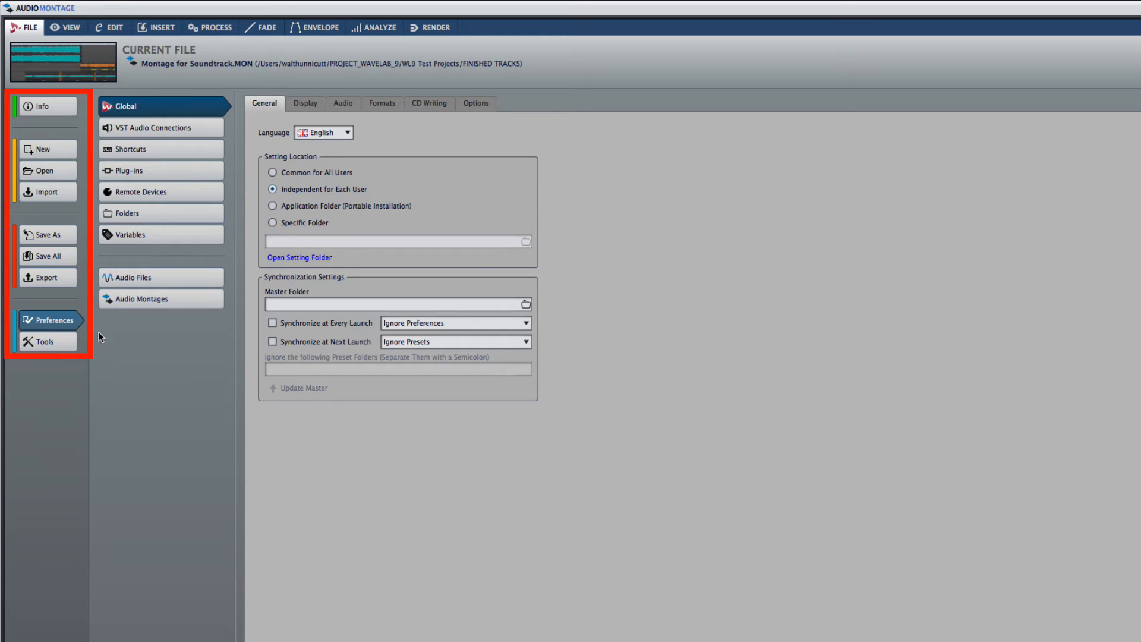
Show the Info page with file properties and metadata for Montage for Soundtrack.
{"action": "left_click", "coordinate": [43, 249]}
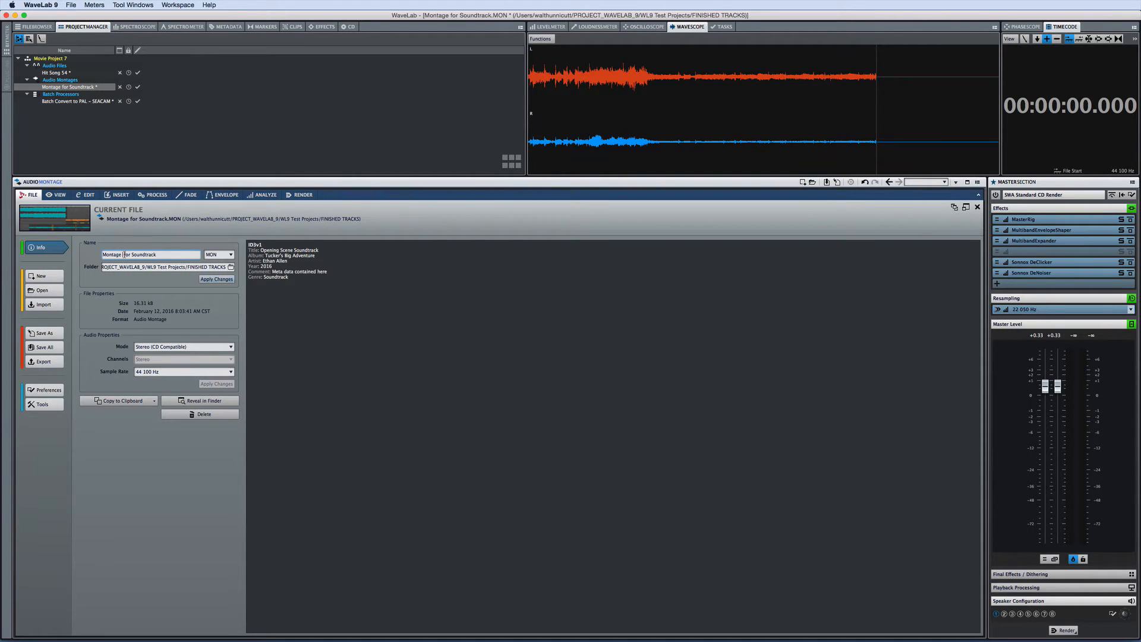
Rename the montage to 'Montage two for Soundtrack' and apply the change.
{"action": "type", "text": "two"}
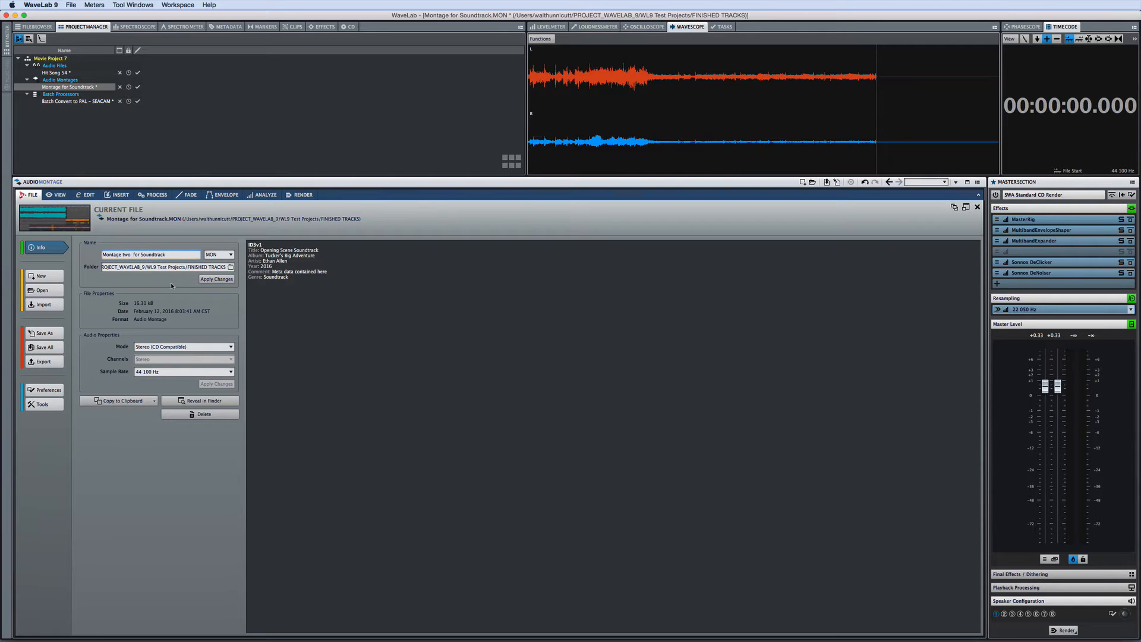
{"action": "left_click", "coordinate": [216, 279]}
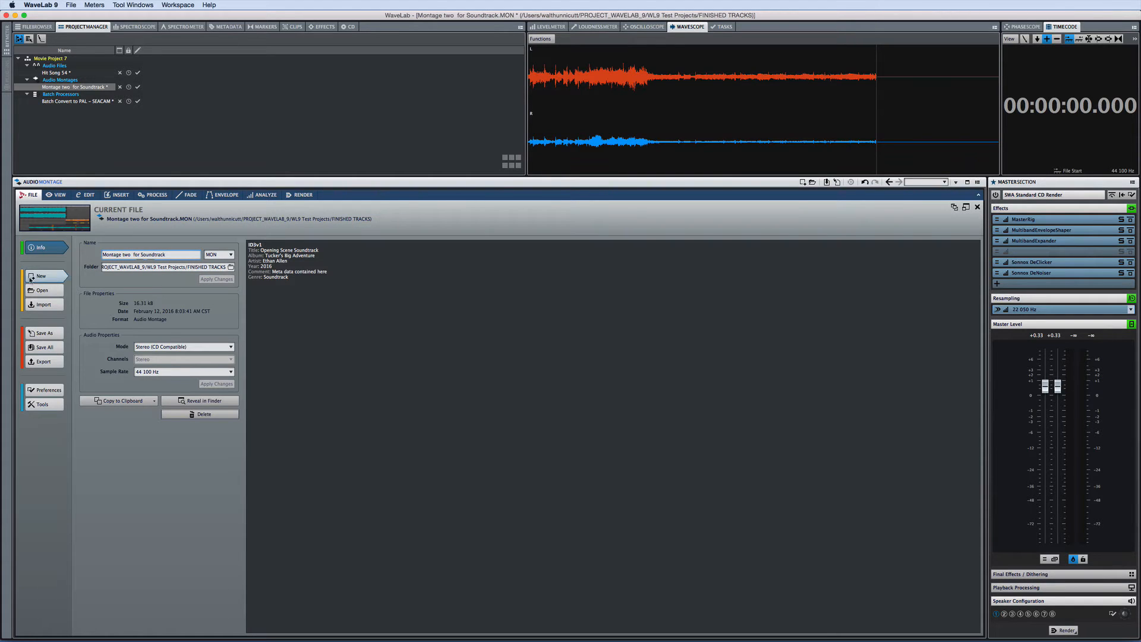
Create a new empty Untitled 1 audio file from the File page's New options.
{"action": "left_click", "coordinate": [41, 276]}
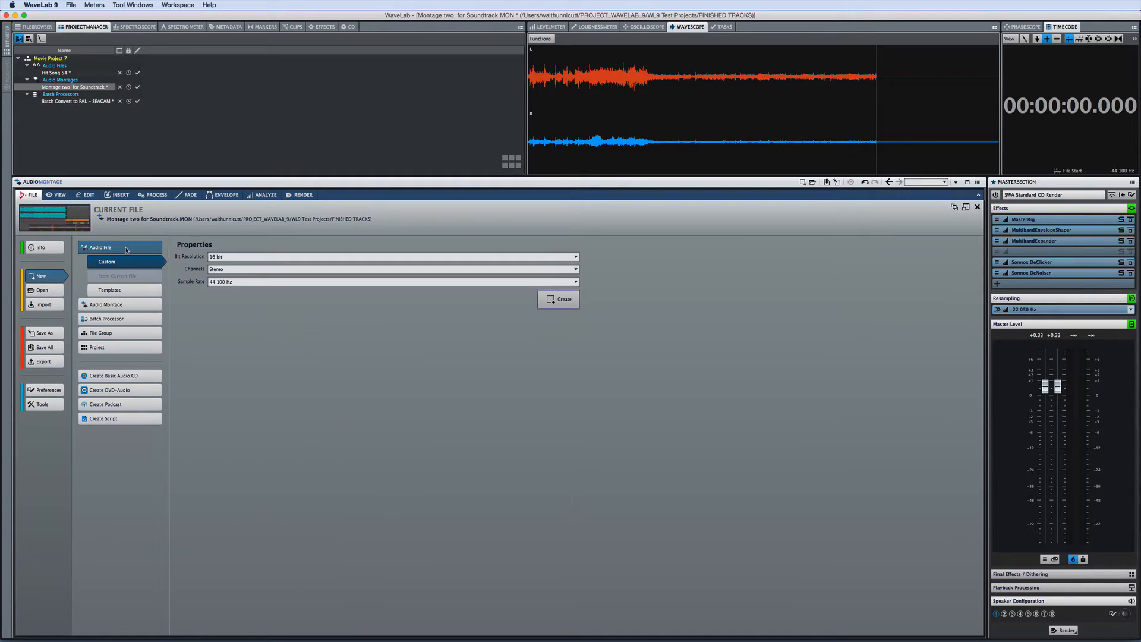
{"action": "left_click", "coordinate": [558, 299]}
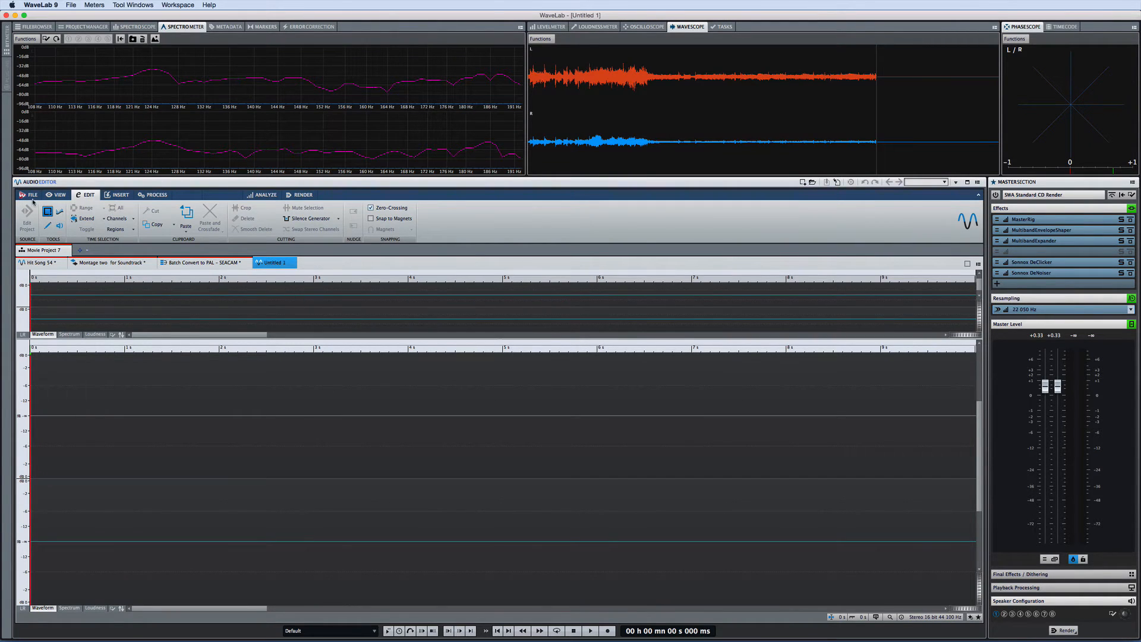
{"action": "left_click", "coordinate": [32, 194]}
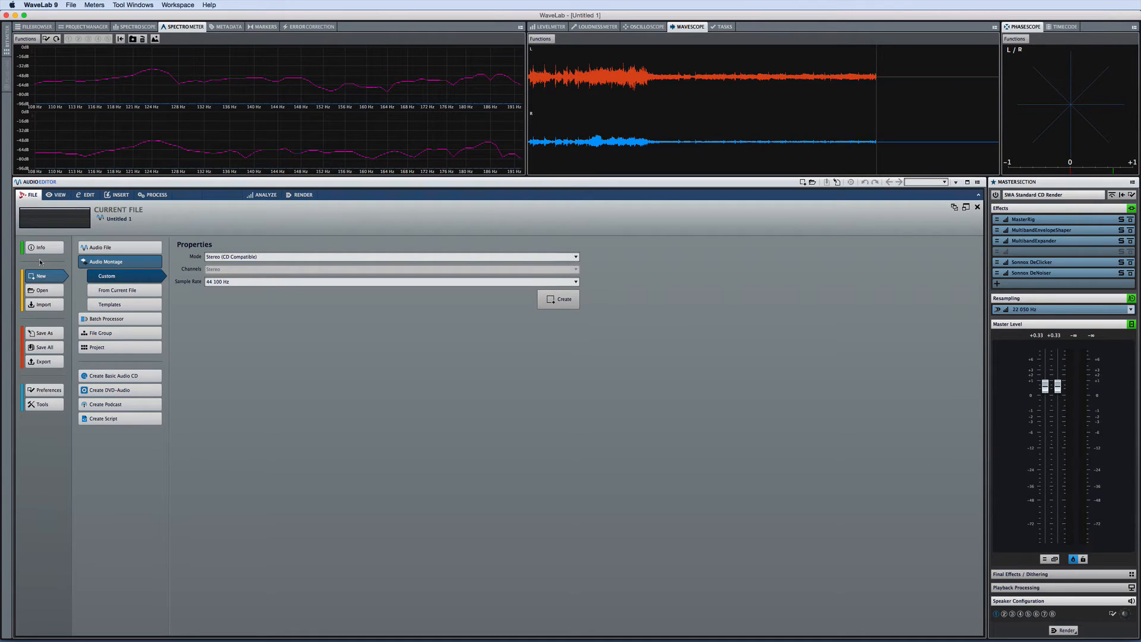
Browse the Open page's folder of audio files, then show the Save As options for Untitled 1.
{"action": "left_click", "coordinate": [42, 290]}
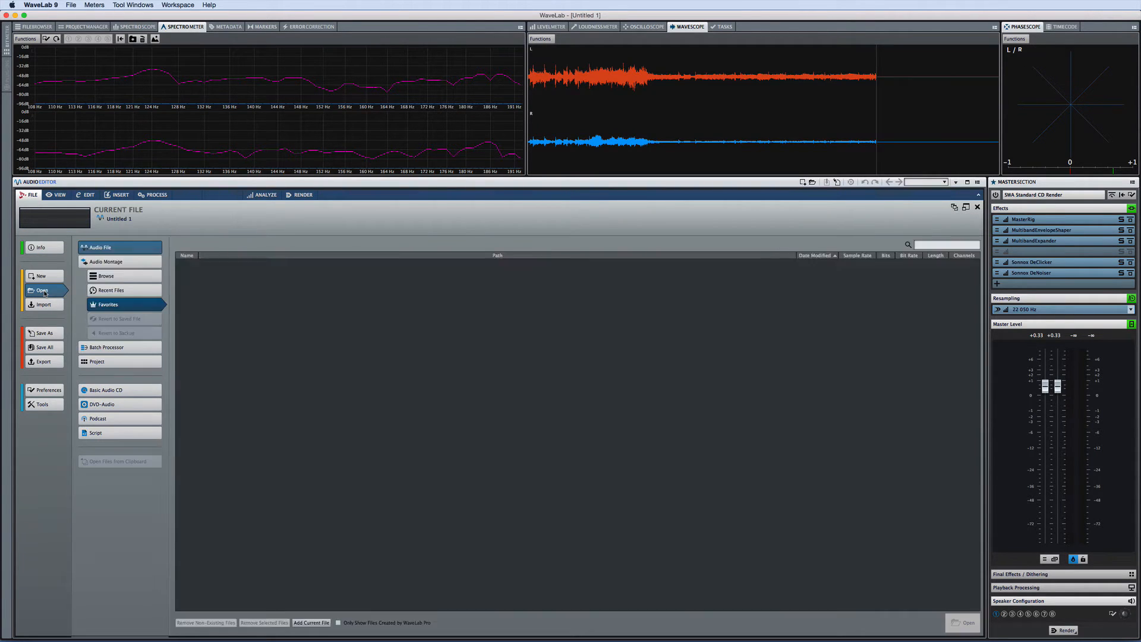
{"action": "left_click", "coordinate": [106, 261]}
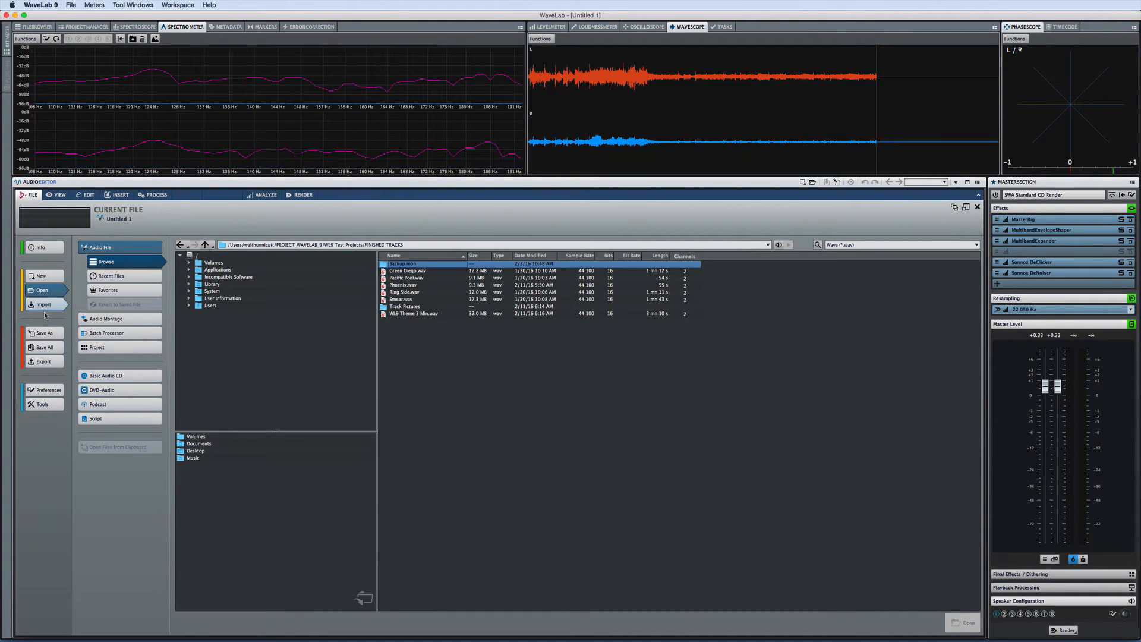
{"action": "left_click", "coordinate": [43, 333]}
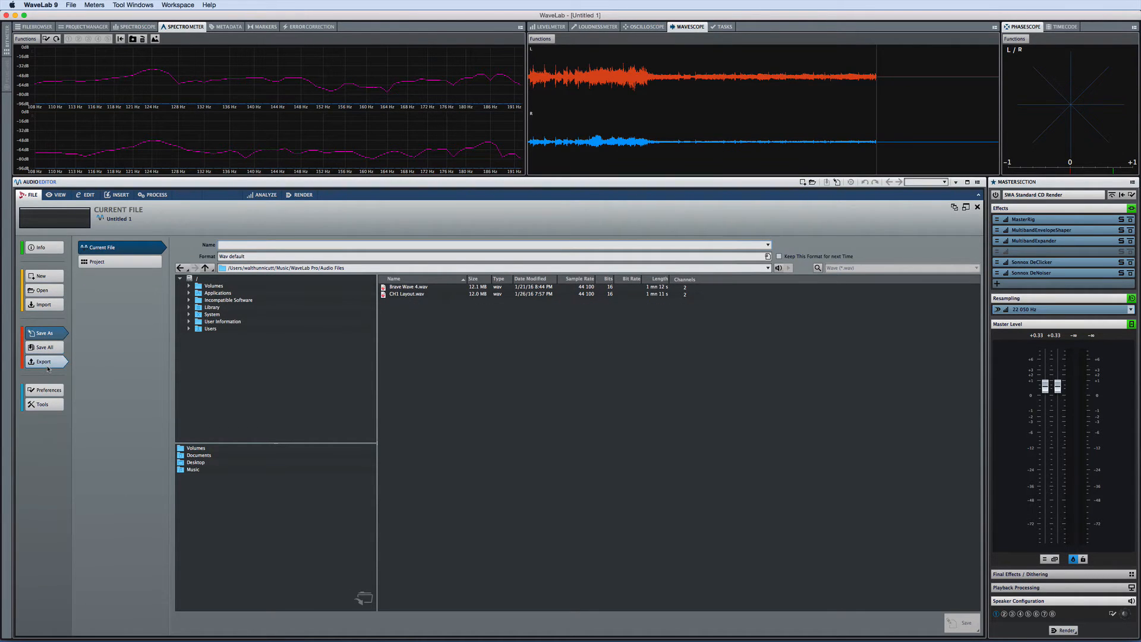
Visit Preferences and Global/VST Audio Connections, then return to the audio editor for Untitled 1.
{"action": "left_click", "coordinate": [45, 389]}
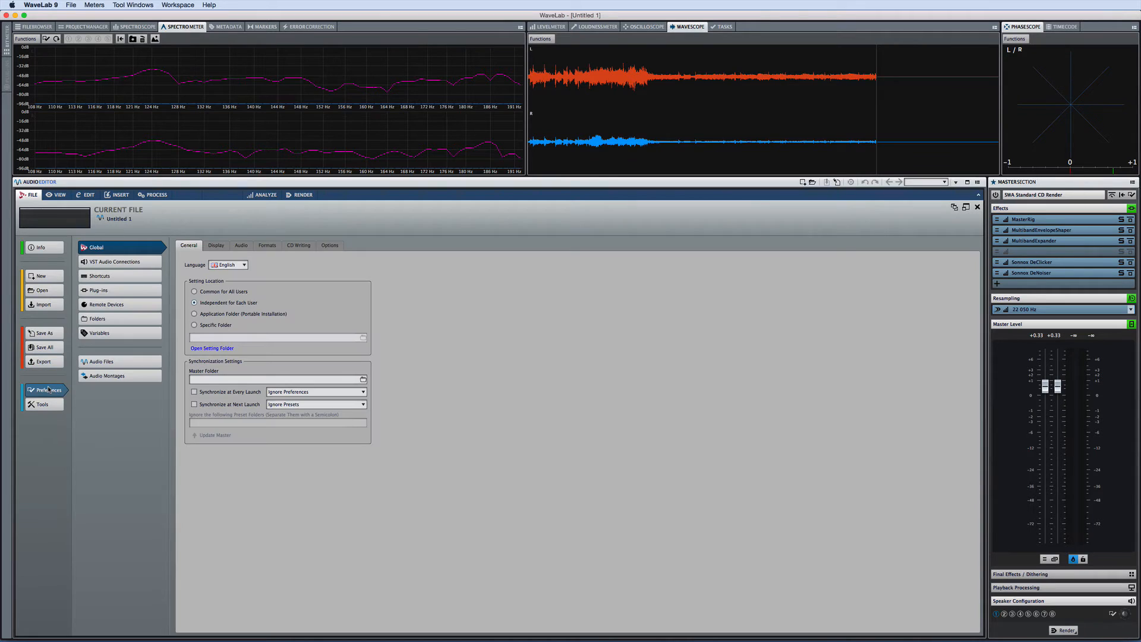
{"action": "mouse_move", "coordinate": [121, 262]}
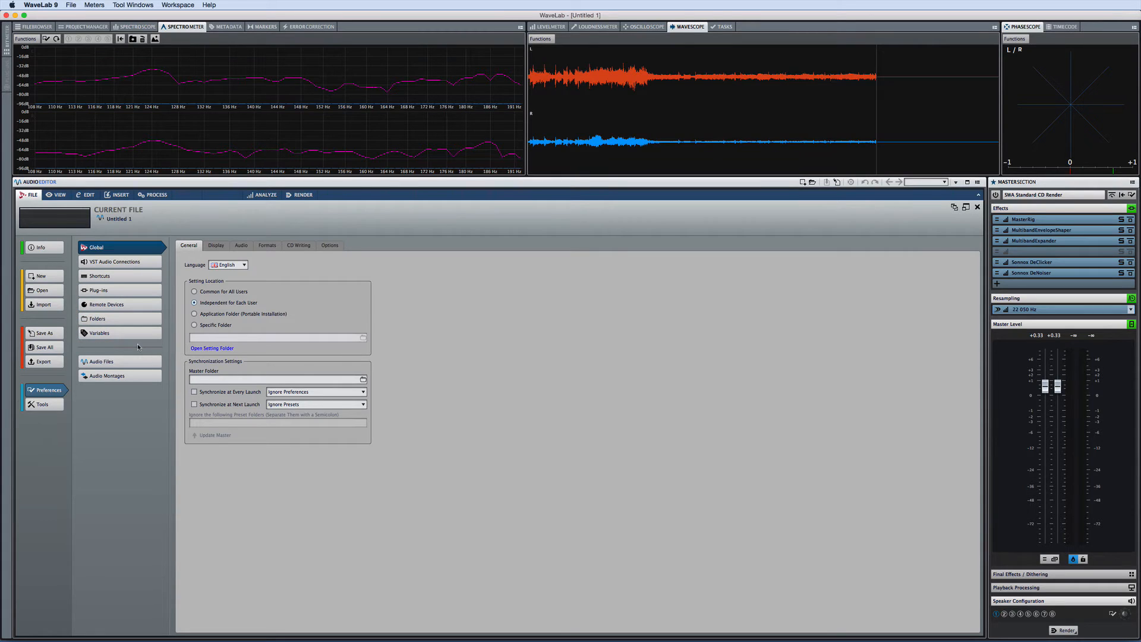
{"action": "left_click", "coordinate": [114, 262]}
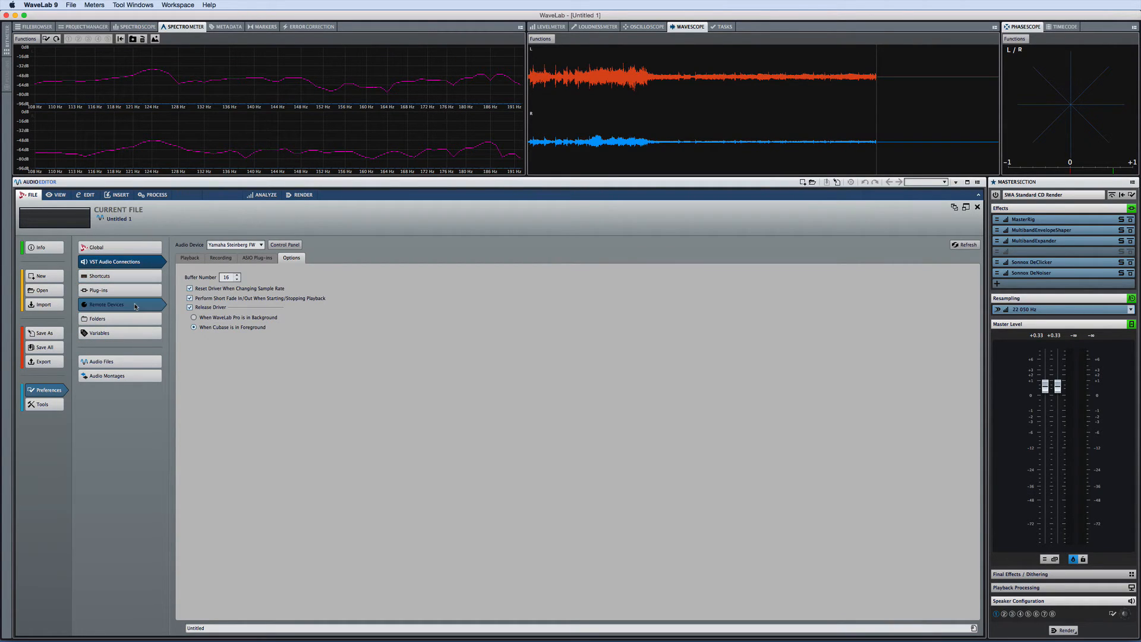
{"action": "left_click", "coordinate": [106, 305]}
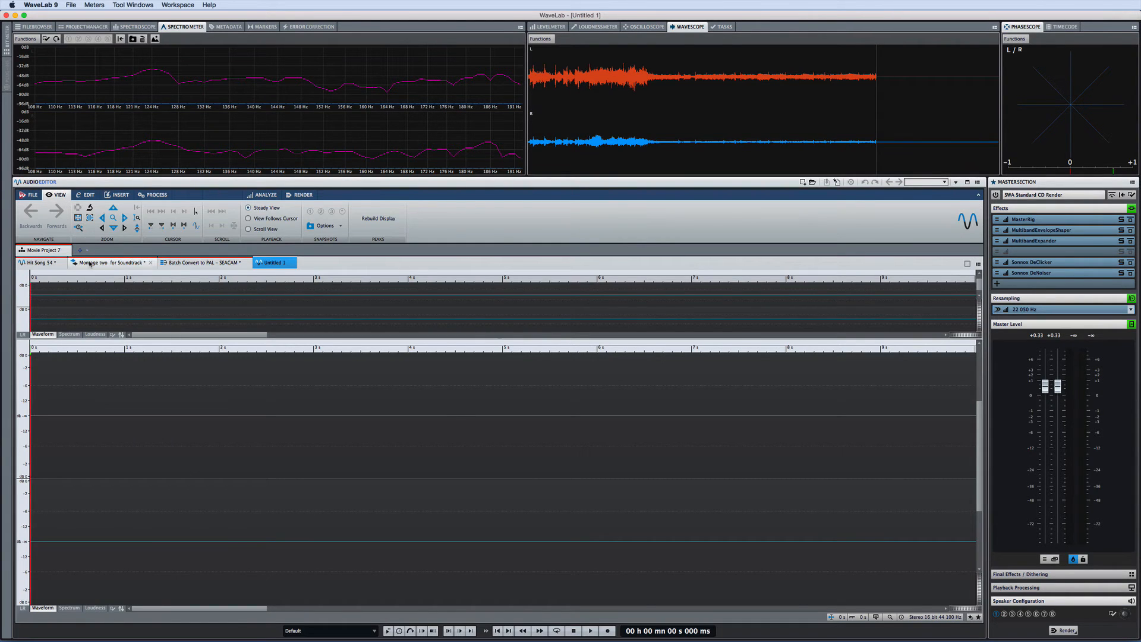
Visit the Montage two for Soundtrack montage briefly, then switch to the Hit Song 54 audio file.
{"action": "left_click", "coordinate": [113, 263]}
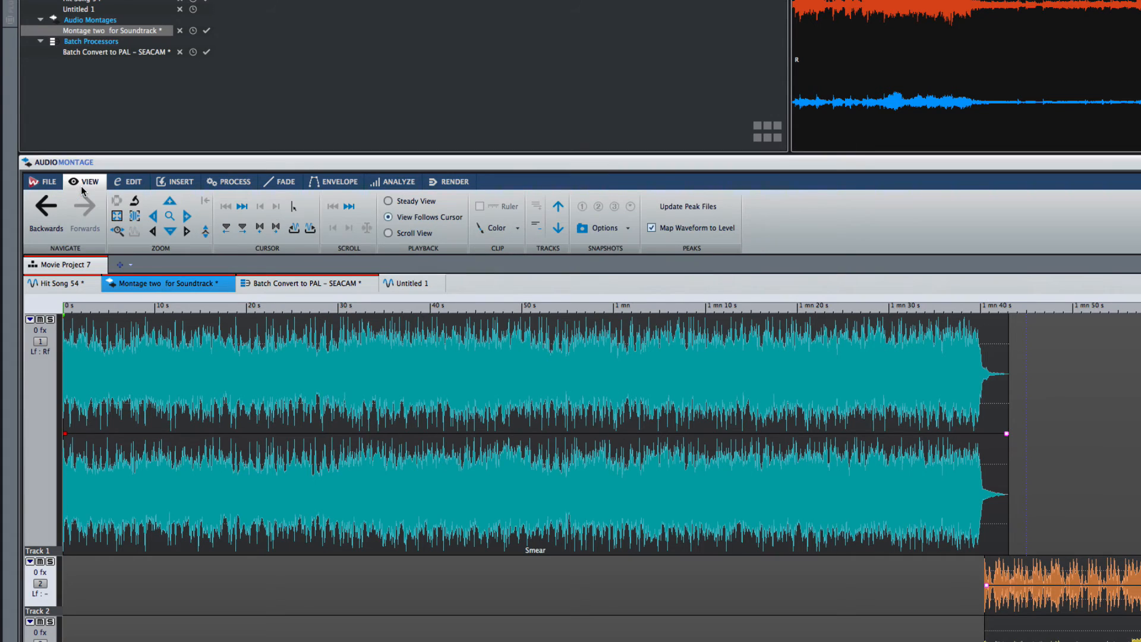
{"action": "left_click", "coordinate": [57, 283]}
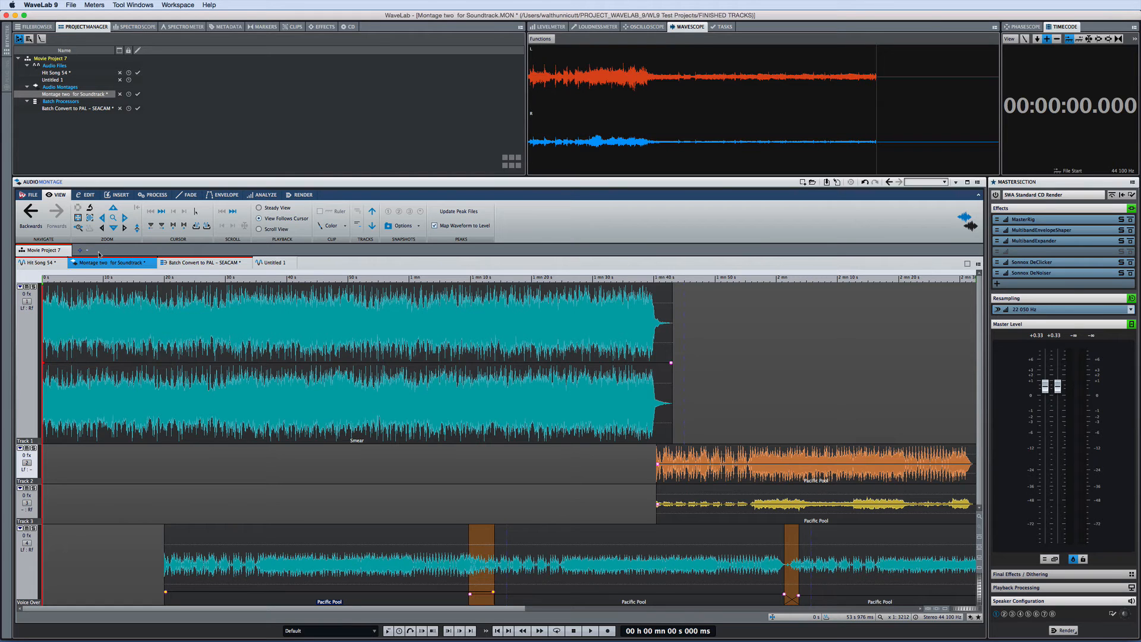
{"action": "left_click", "coordinate": [77, 218]}
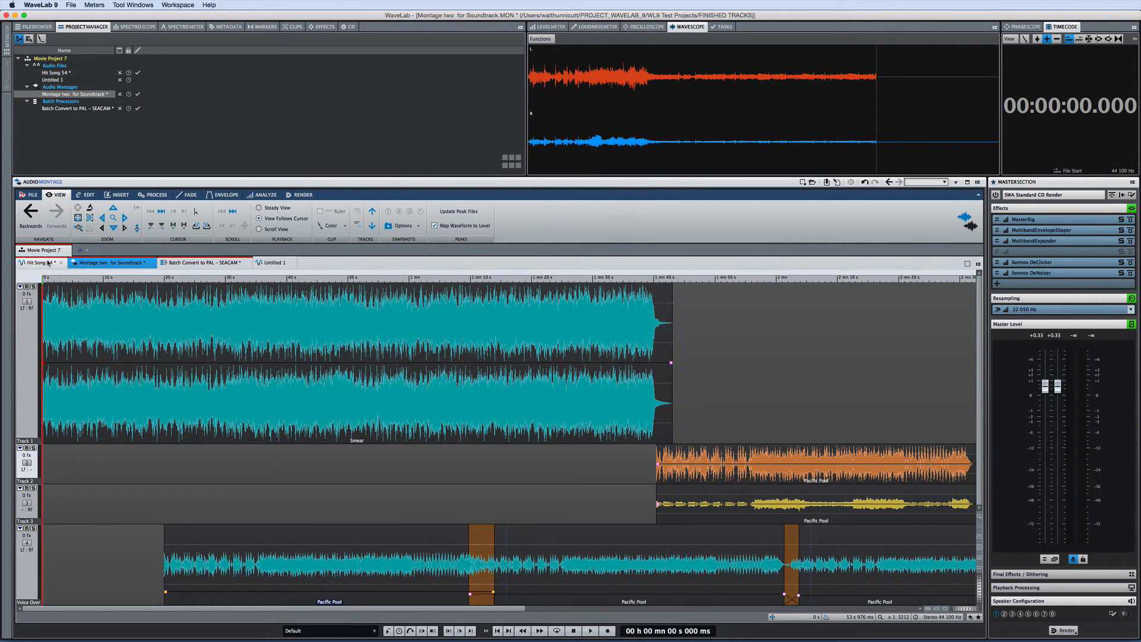
{"action": "left_click", "coordinate": [36, 262]}
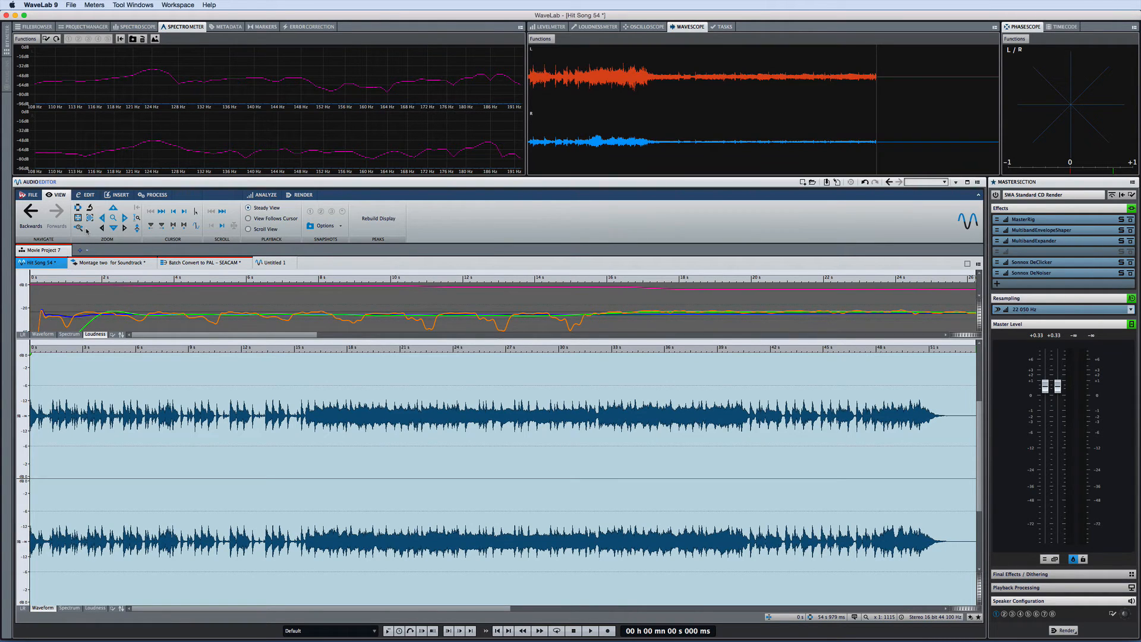
{"action": "left_click", "coordinate": [206, 262]}
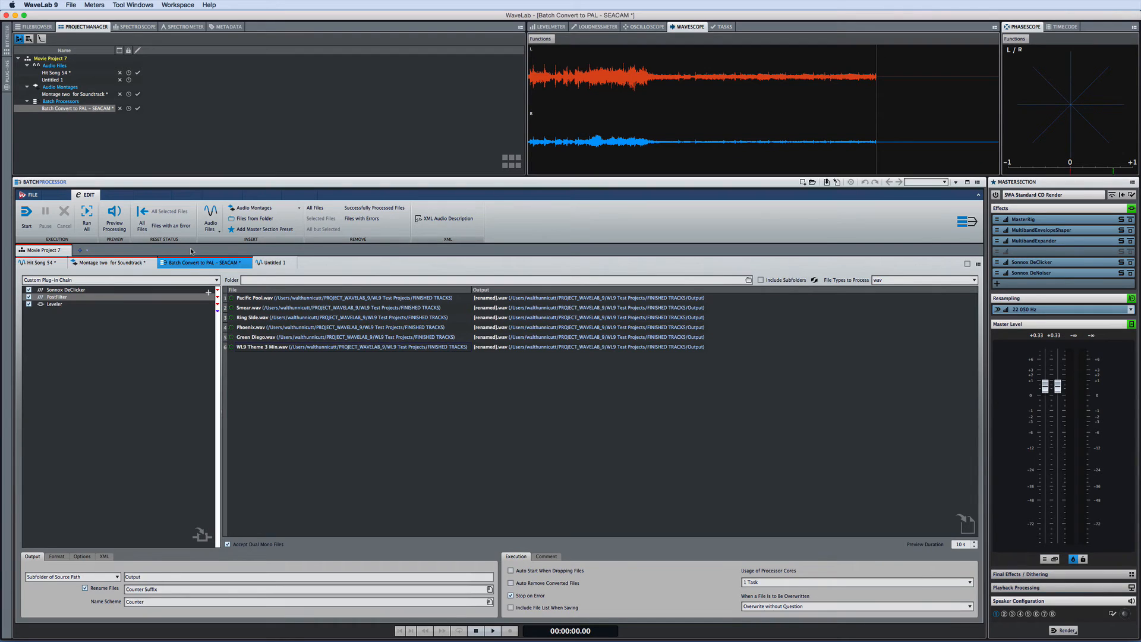
{"action": "left_click", "coordinate": [109, 262]}
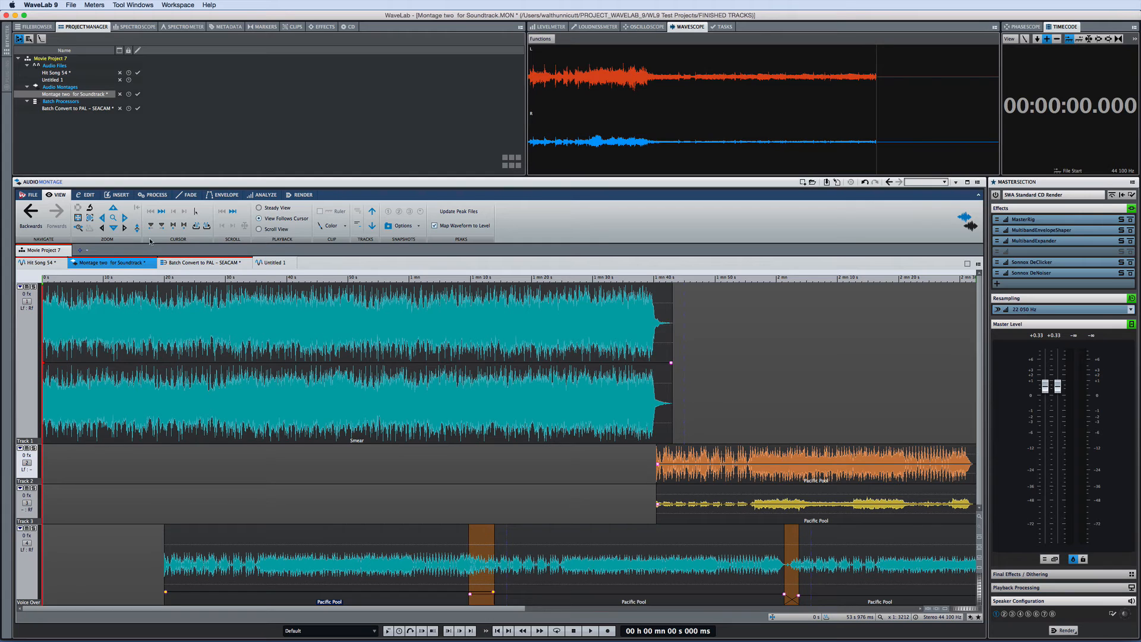
{"action": "mouse_move", "coordinate": [212, 239]}
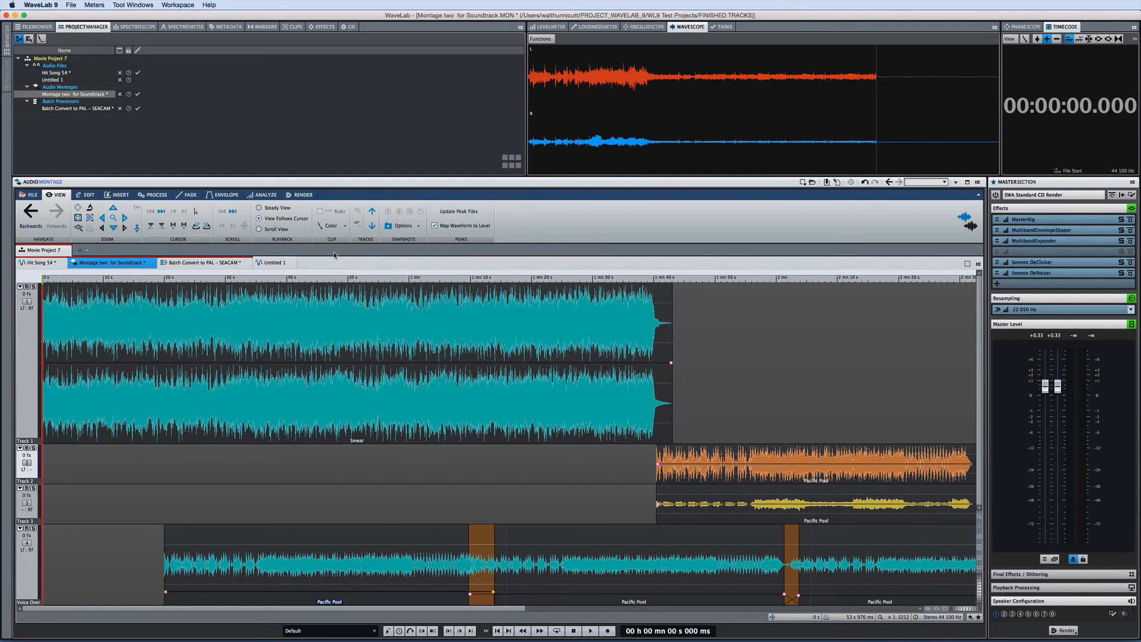
{"action": "left_click", "coordinate": [37, 263]}
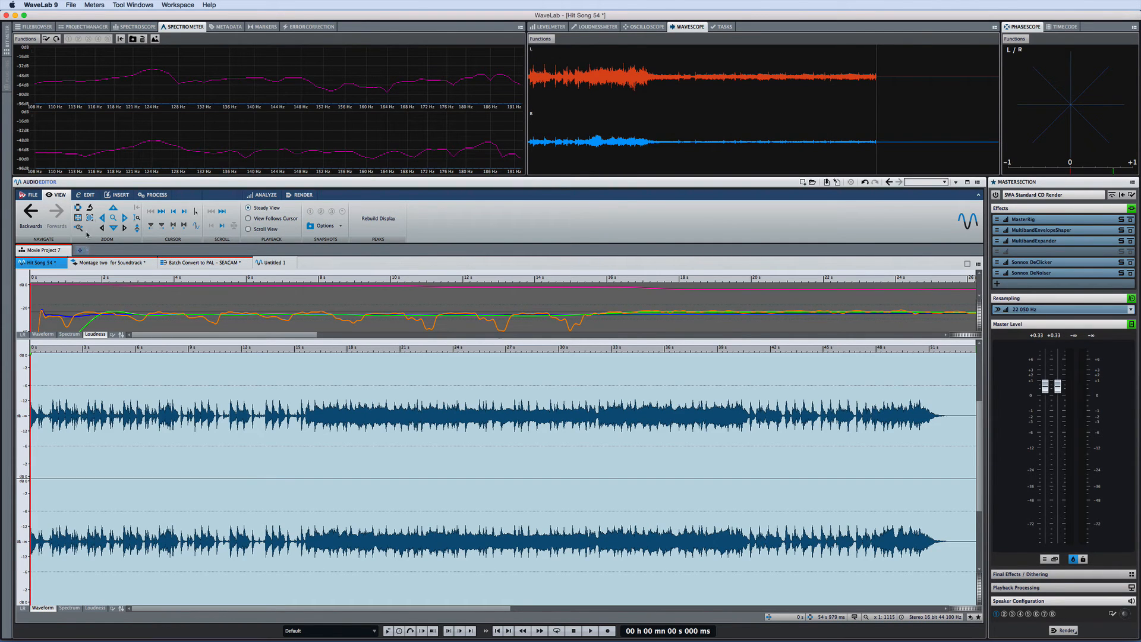
Show the Edit tools, fold the ribbon to save space, peek at Edit, then unfold it again.
{"action": "left_click", "coordinate": [88, 195]}
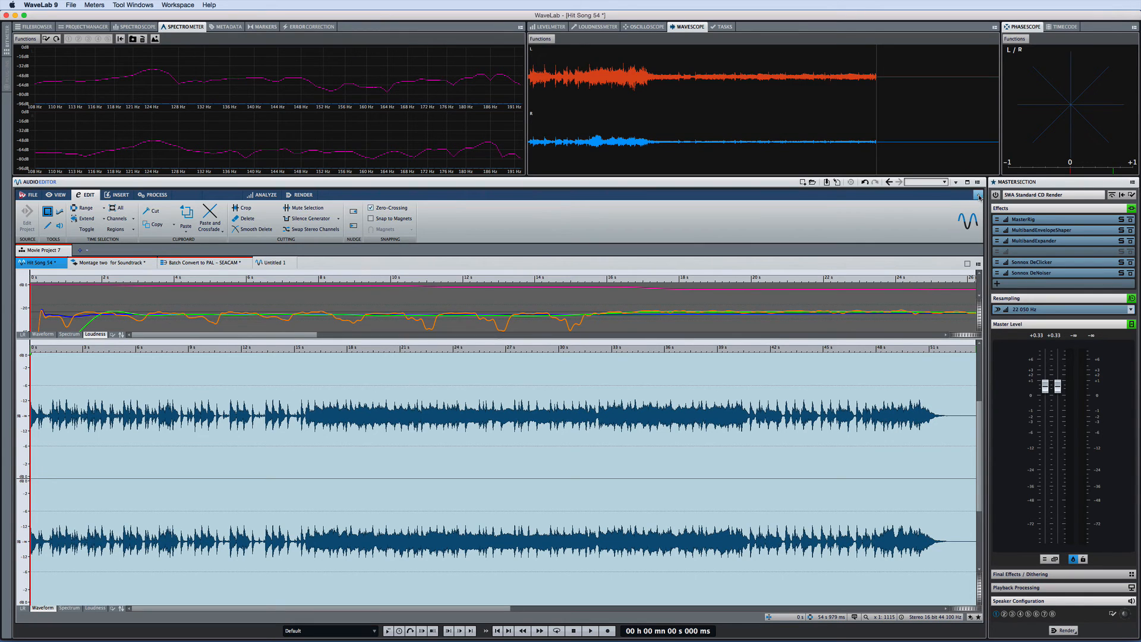
{"action": "left_click", "coordinate": [89, 195]}
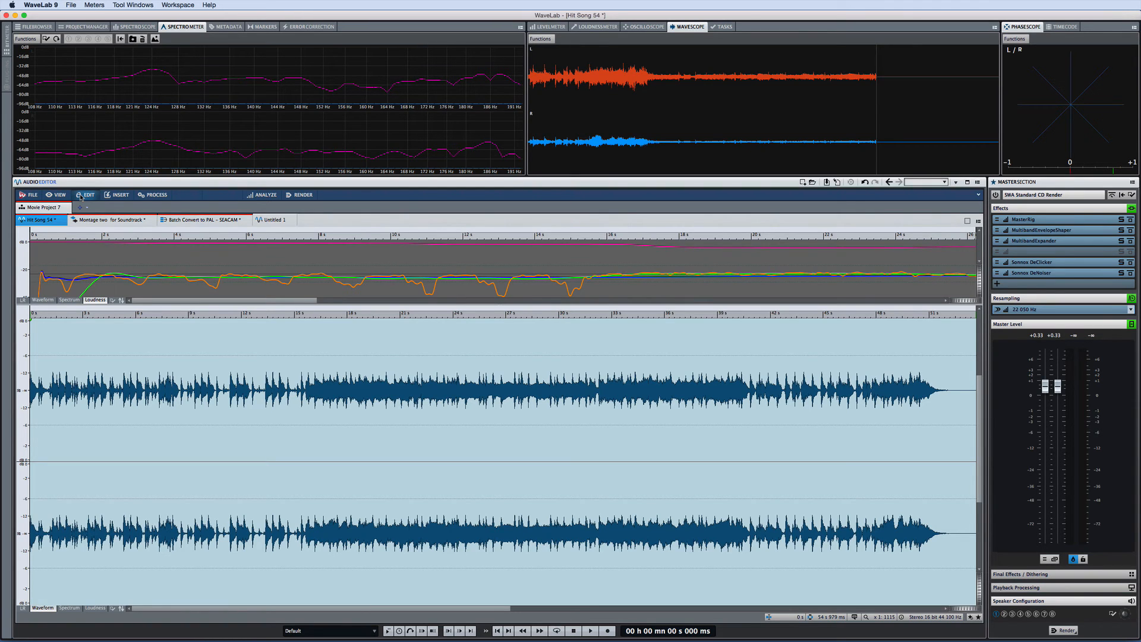
{"action": "left_click", "coordinate": [87, 195]}
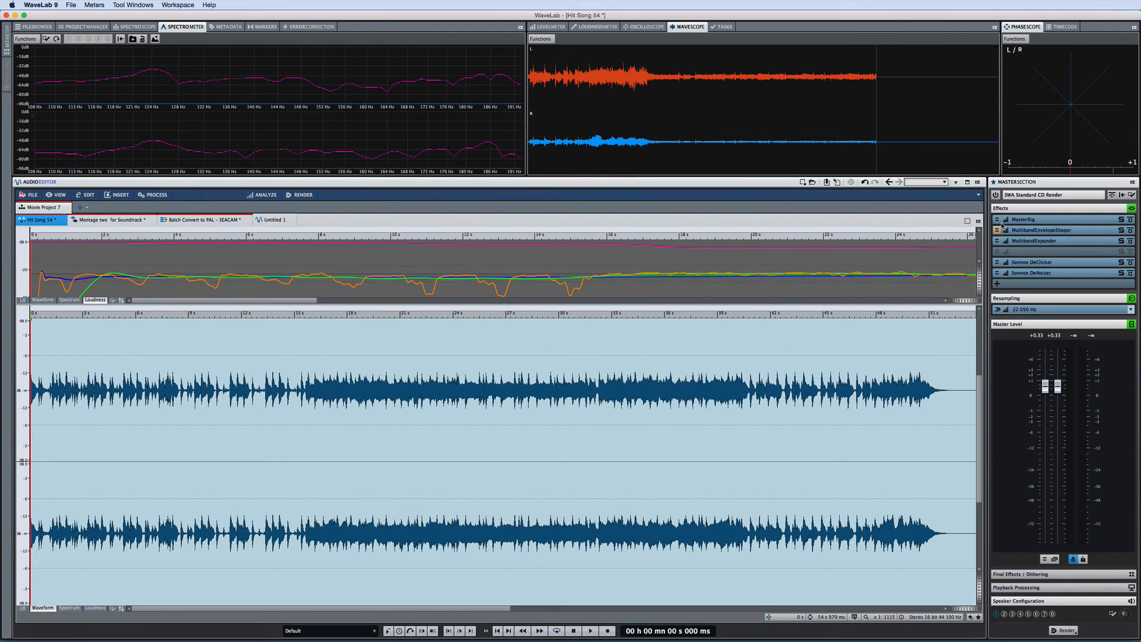
{"action": "left_click", "coordinate": [87, 195]}
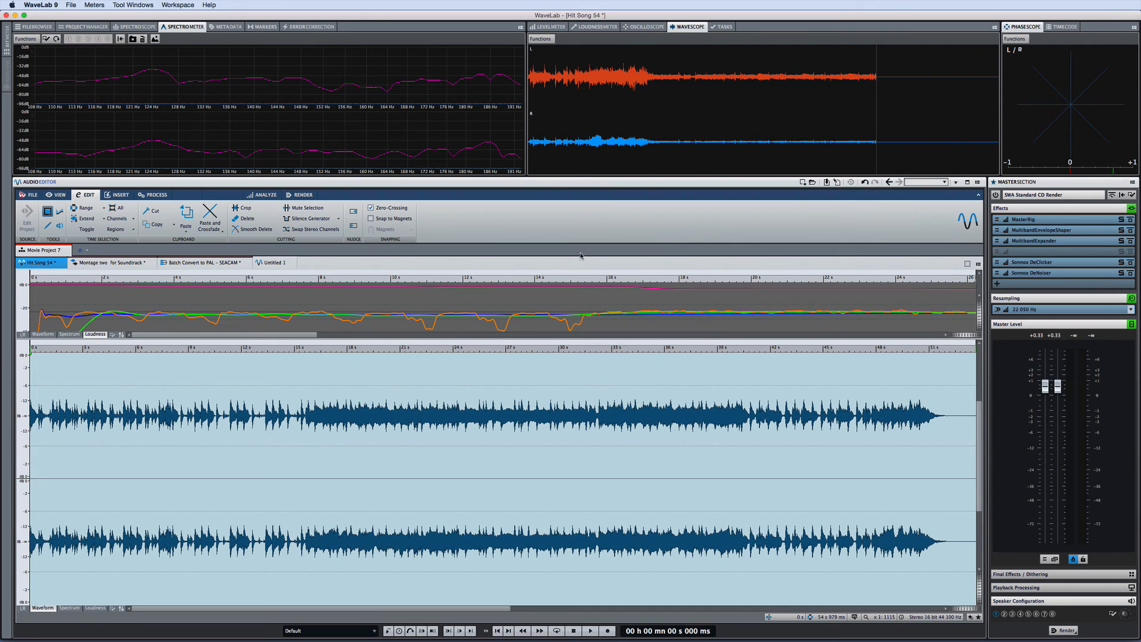
Open Control Window #1 and #2 with level meter, spectrometer and wavescope from Workspace.
{"action": "left_click", "coordinate": [177, 6]}
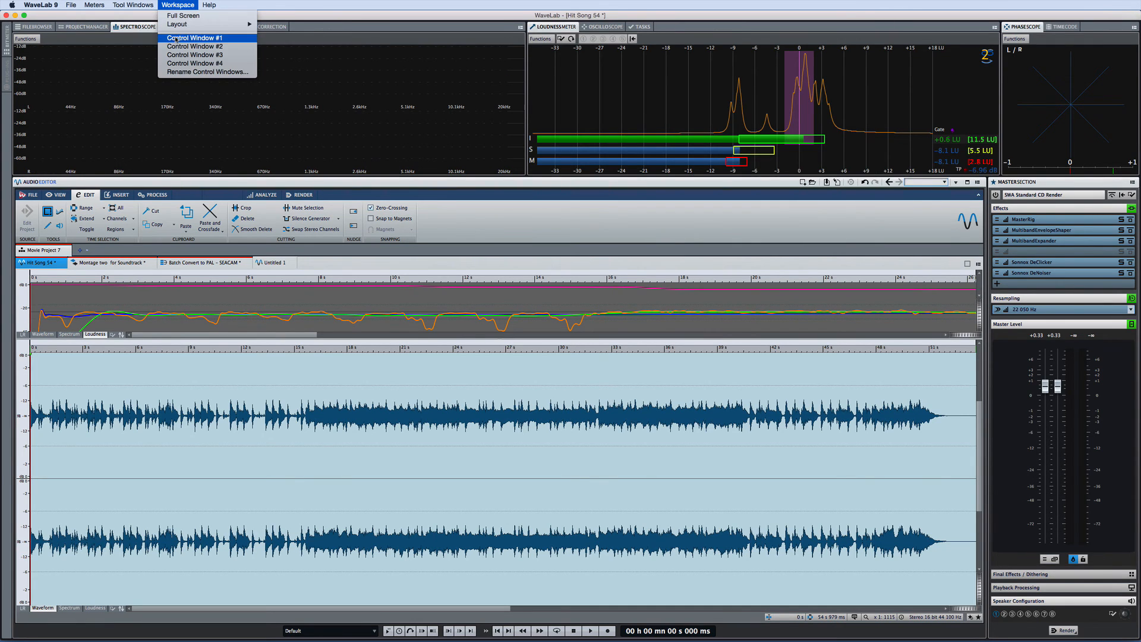
{"action": "left_click", "coordinate": [194, 36]}
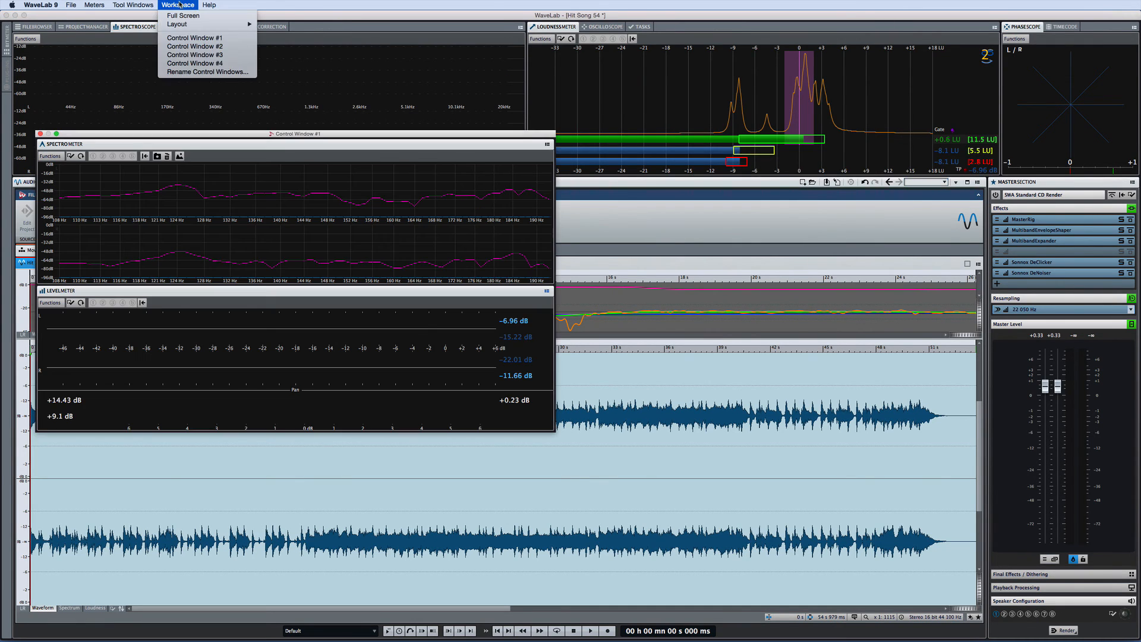
{"action": "left_click", "coordinate": [194, 46]}
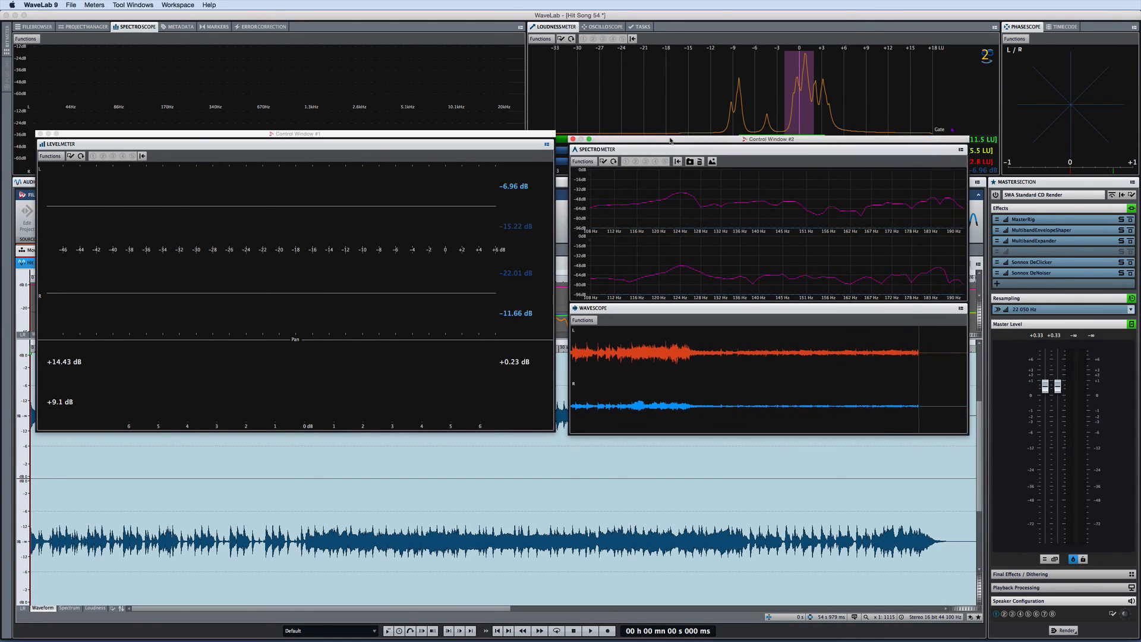
Save the window arrangement as layout 'Mine' and view it among the saved layouts.
{"action": "left_click", "coordinate": [177, 5]}
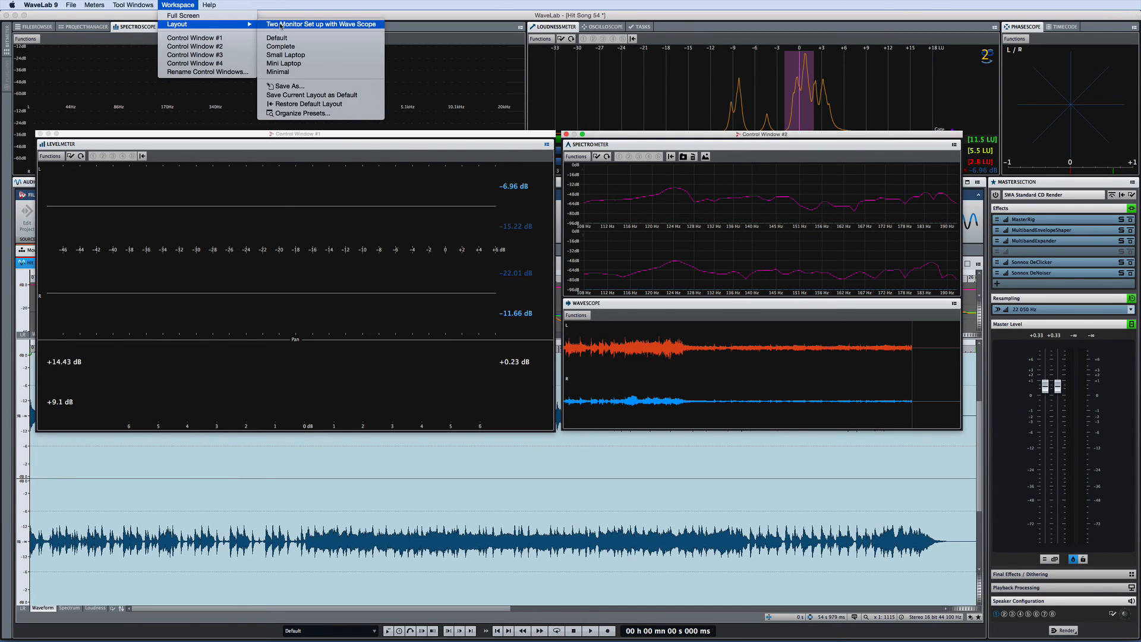
{"action": "mouse_move", "coordinate": [288, 85]}
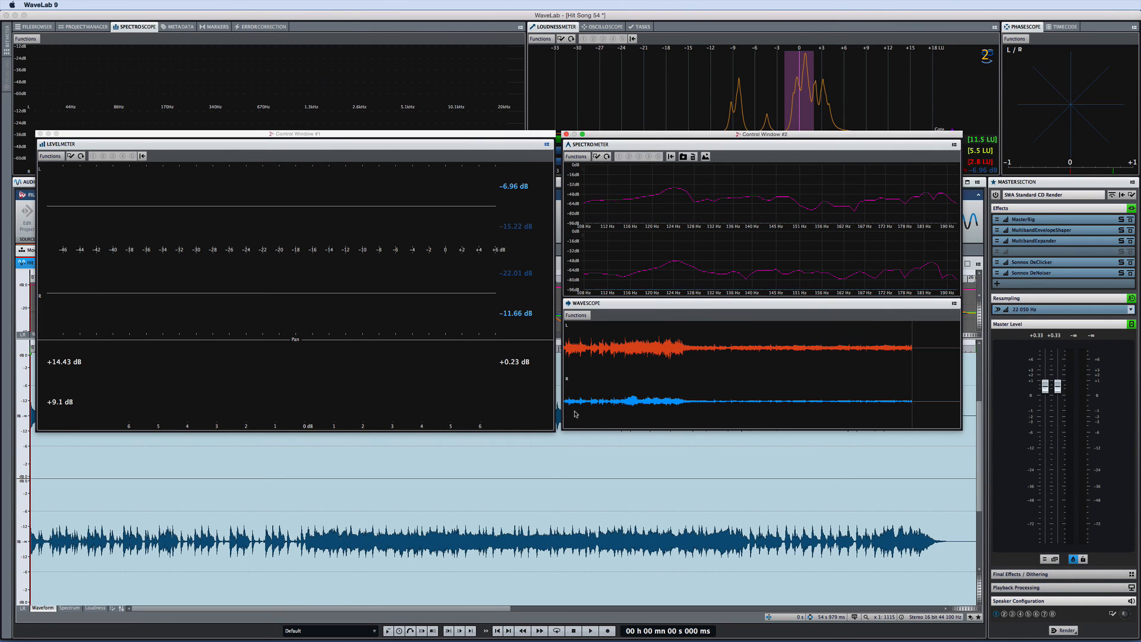
{"action": "left_click", "coordinate": [355, 10]}
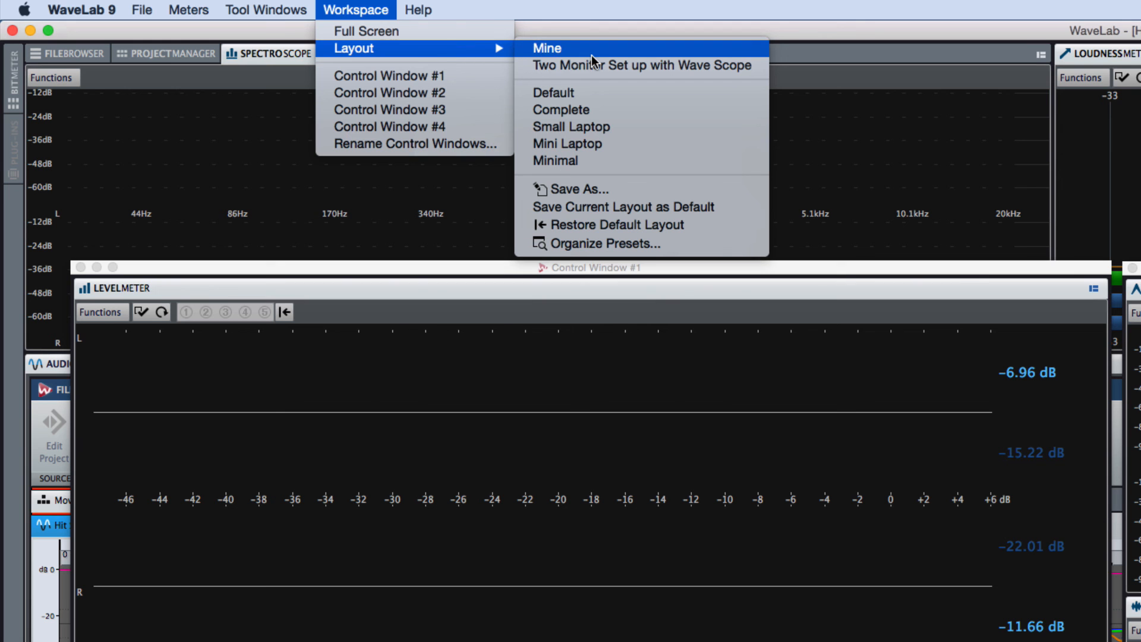
{"action": "mouse_move", "coordinate": [612, 66]}
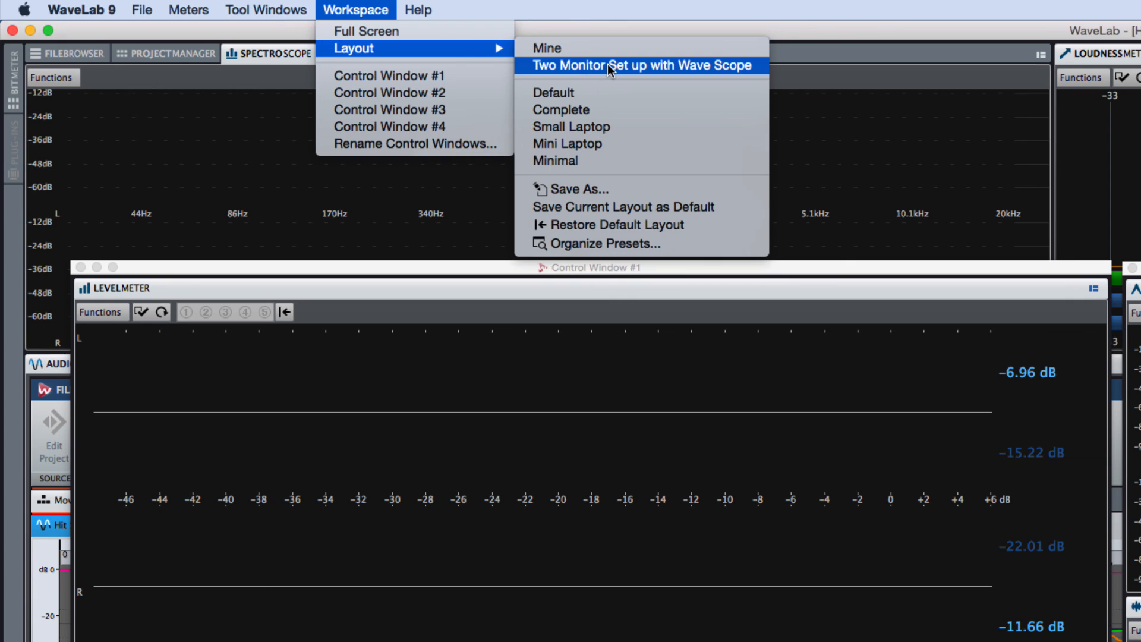
{"action": "mouse_move", "coordinate": [619, 97]}
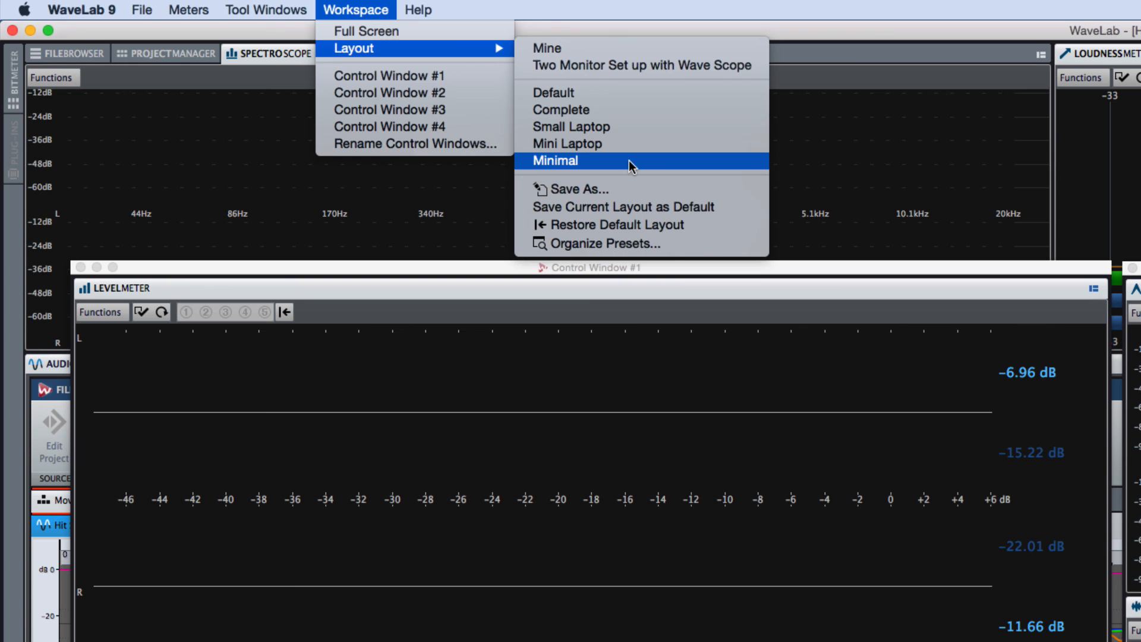
{"action": "mouse_move", "coordinate": [878, 204]}
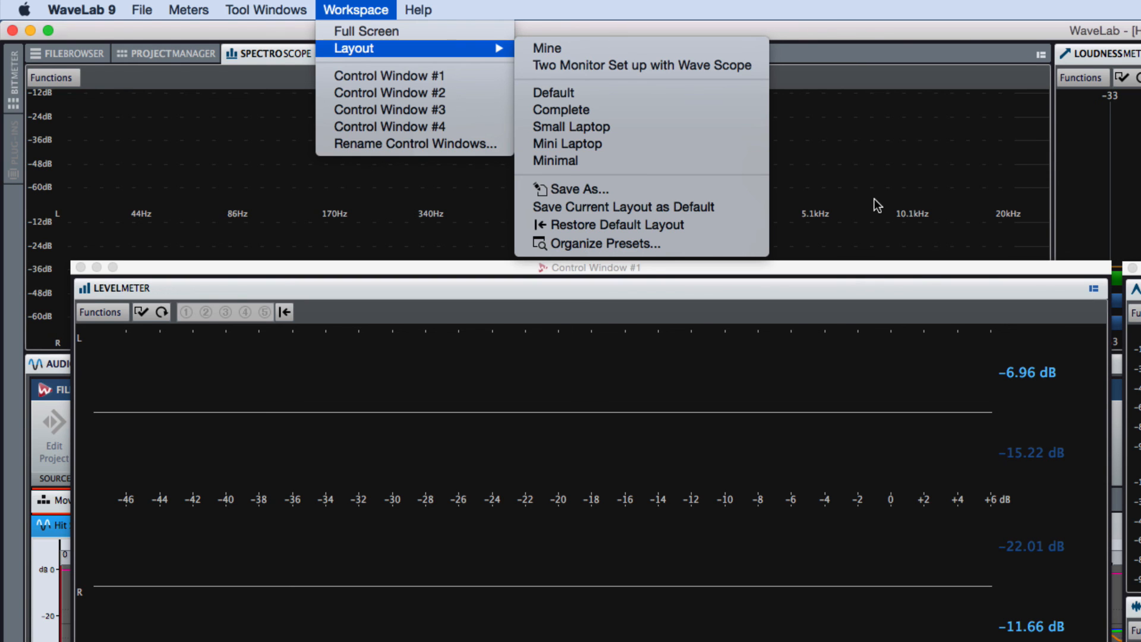